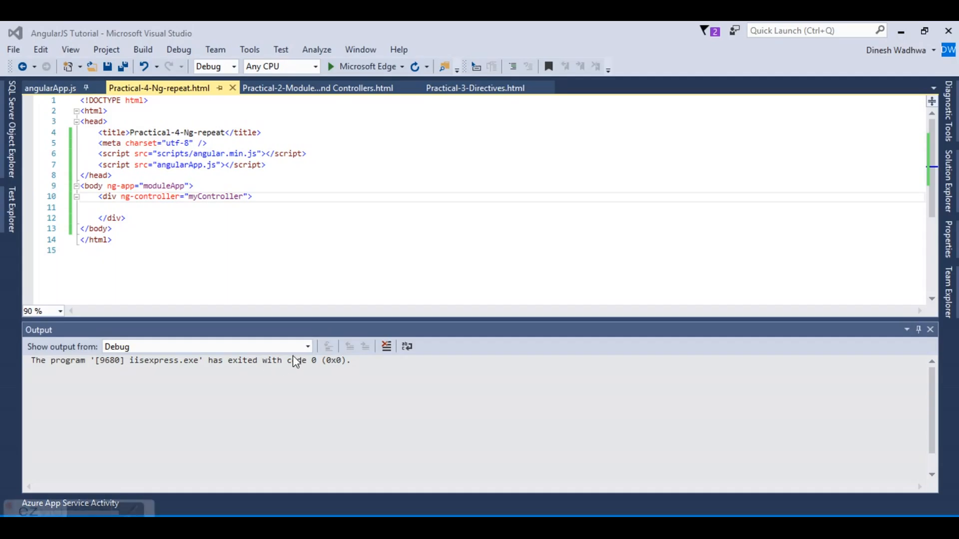
- Review the Ng-repeat page, highlighting the moduleApp app and myController controller names
{"action": "left_click", "coordinate": [474, 87]}
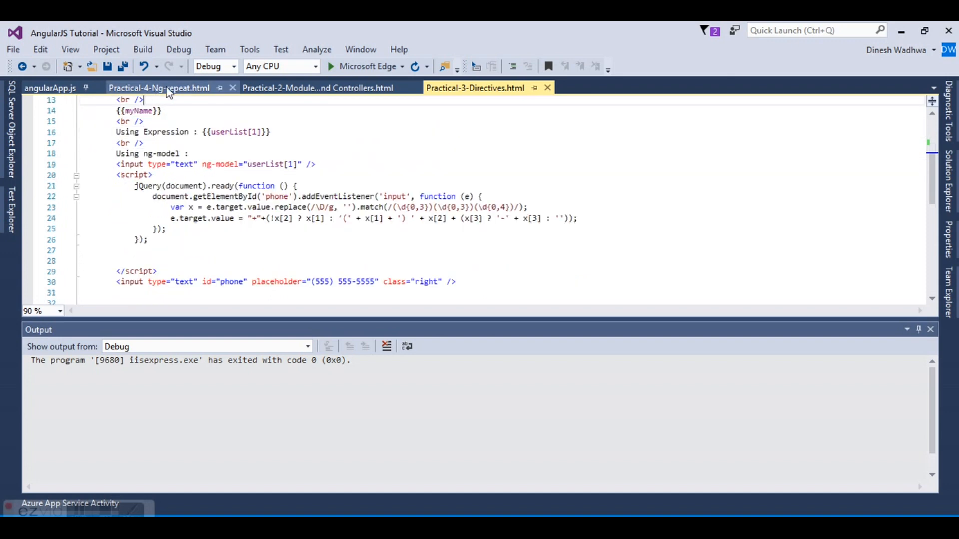
{"action": "left_click", "coordinate": [159, 87]}
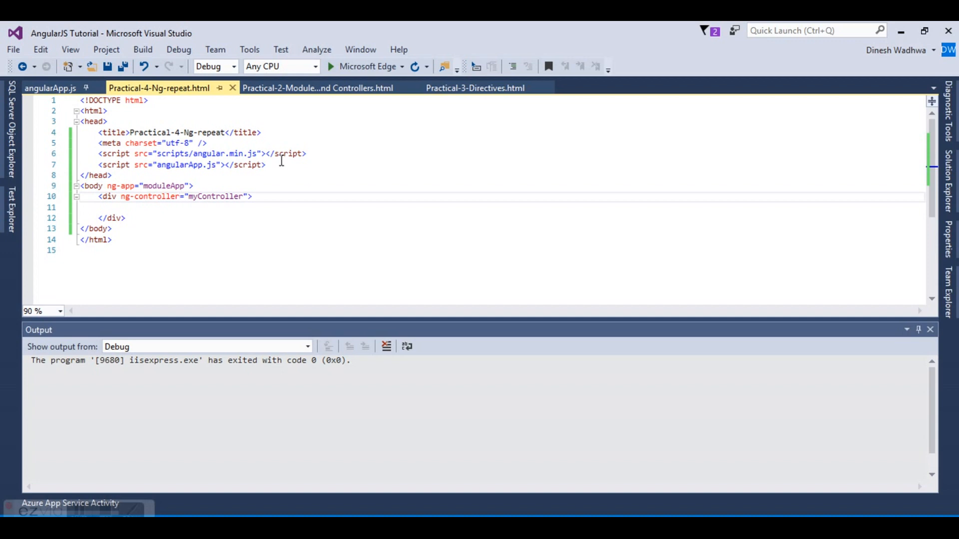
{"action": "left_click", "coordinate": [180, 197]}
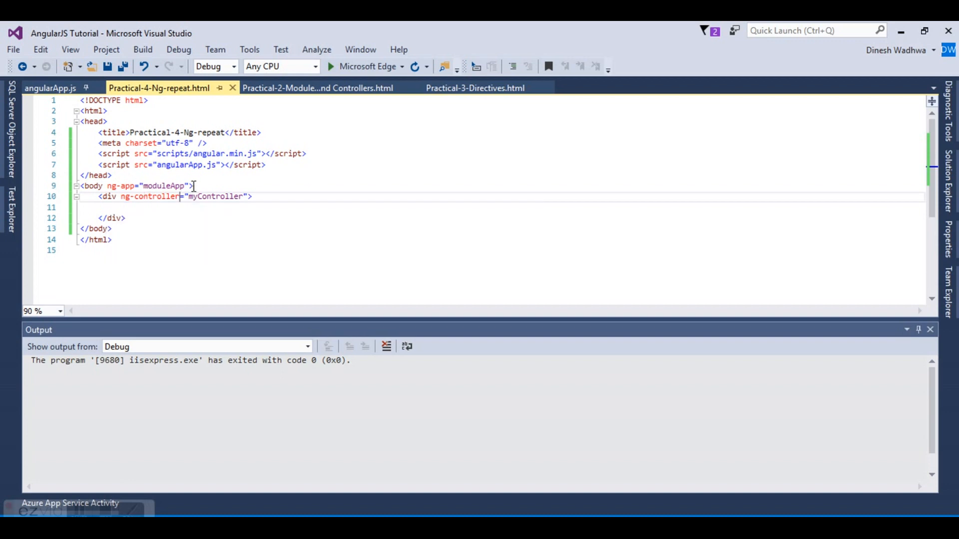
{"action": "double_click", "coordinate": [153, 186]}
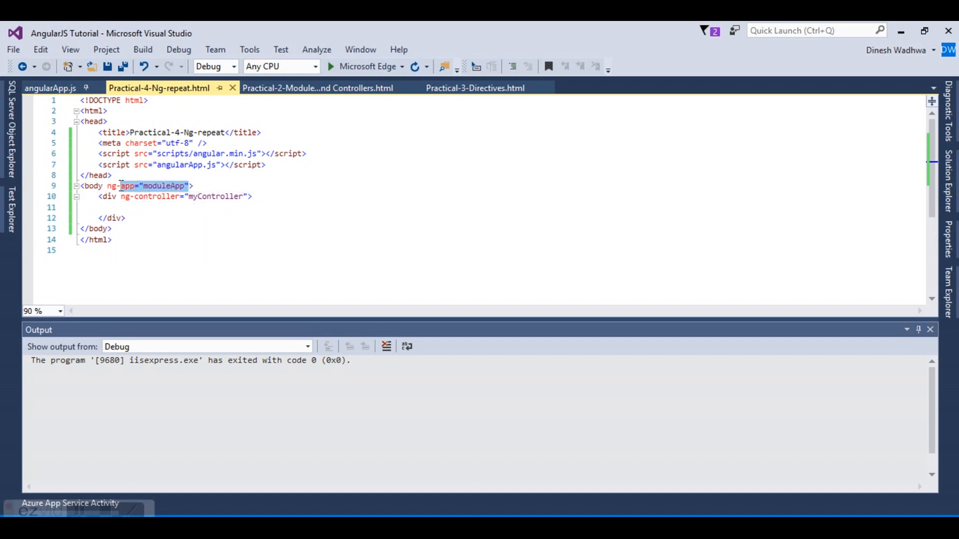
{"action": "left_click", "coordinate": [110, 185]}
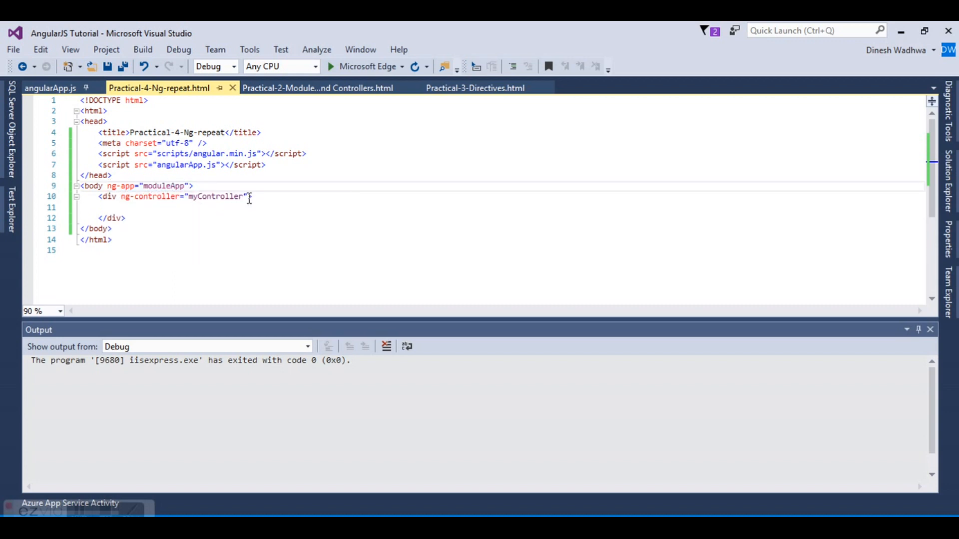
{"action": "double_click", "coordinate": [215, 196]}
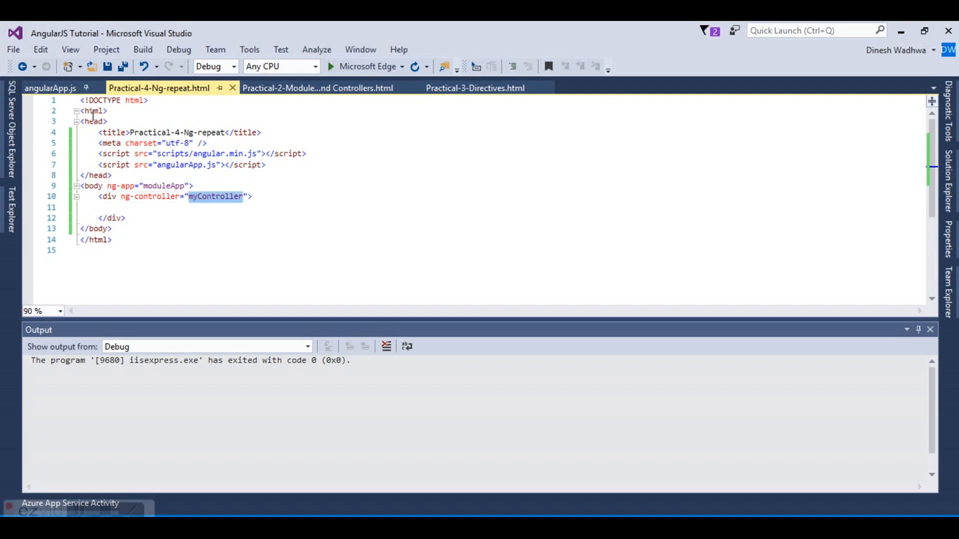
- Declare an empty UserCollection array inside the controller in angularApp.js
{"action": "left_click", "coordinate": [50, 87]}
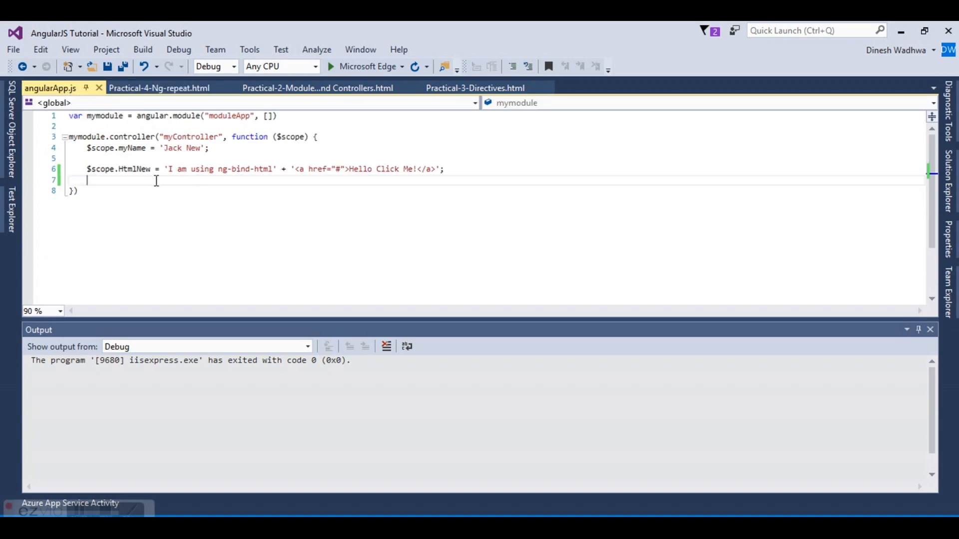
{"action": "key", "text": "Enter"}
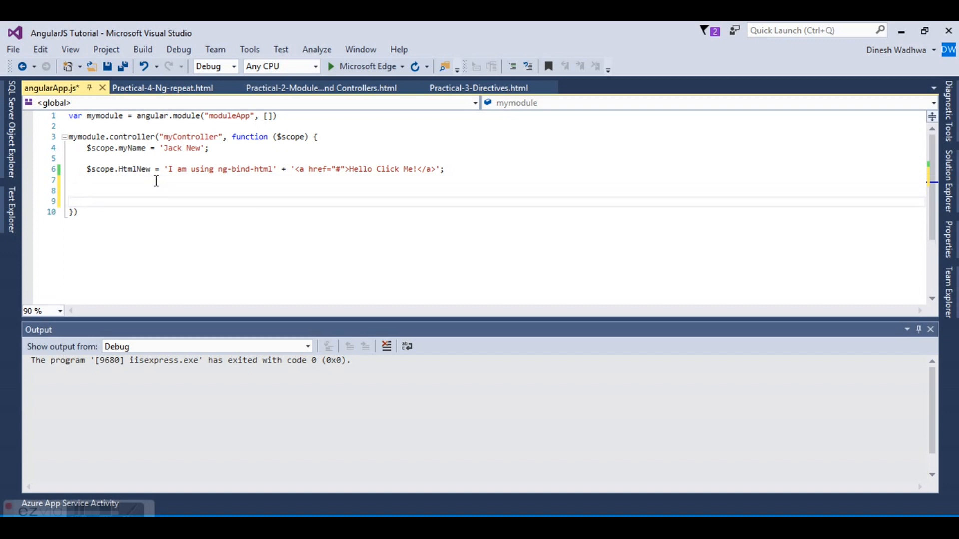
{"action": "type", "text": "var UserC"}
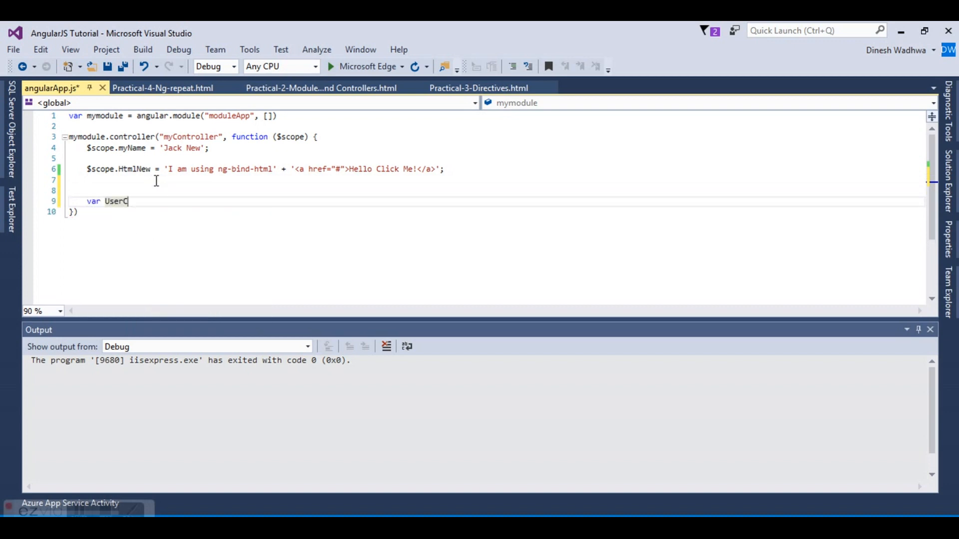
{"action": "type", "text": "ollection"}
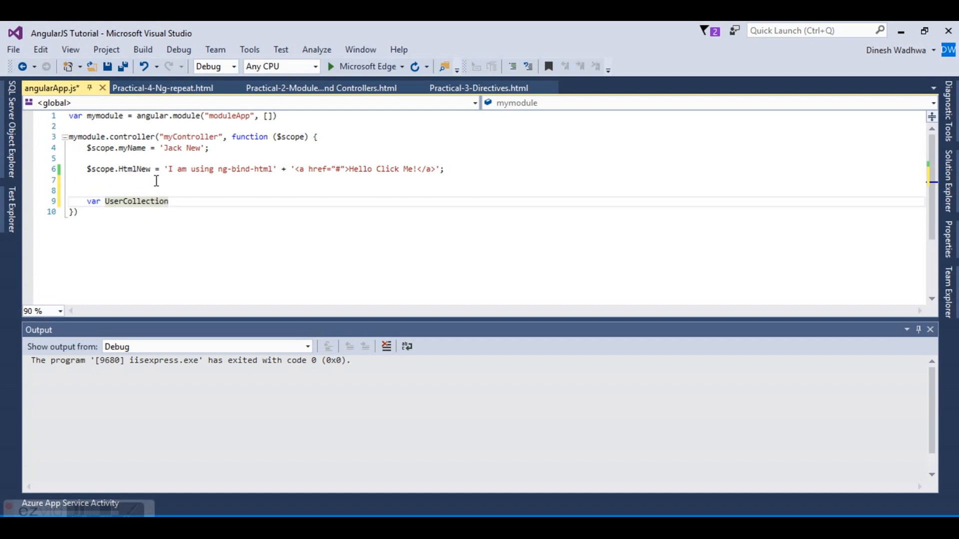
{"action": "type", "text": "=[]"}
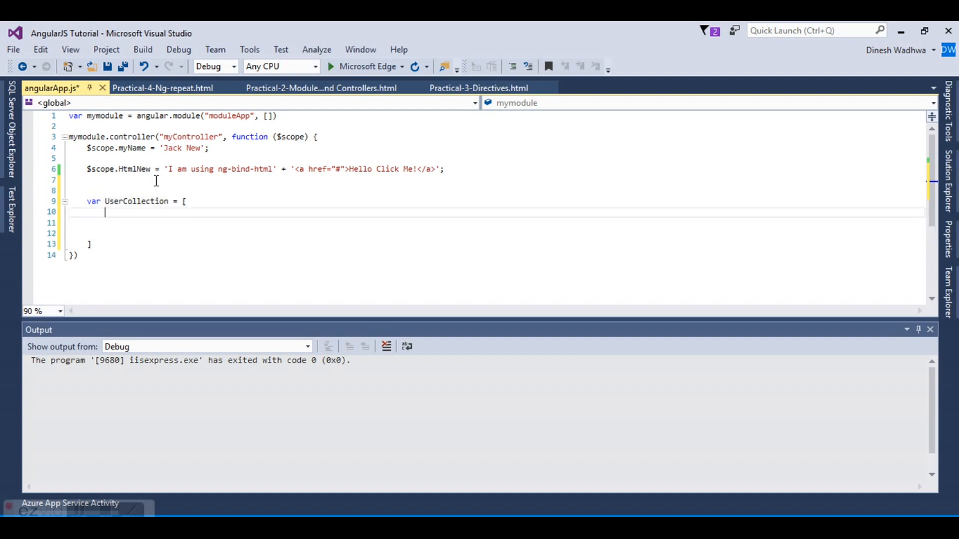
{"action": "key", "text": "Backspace"}
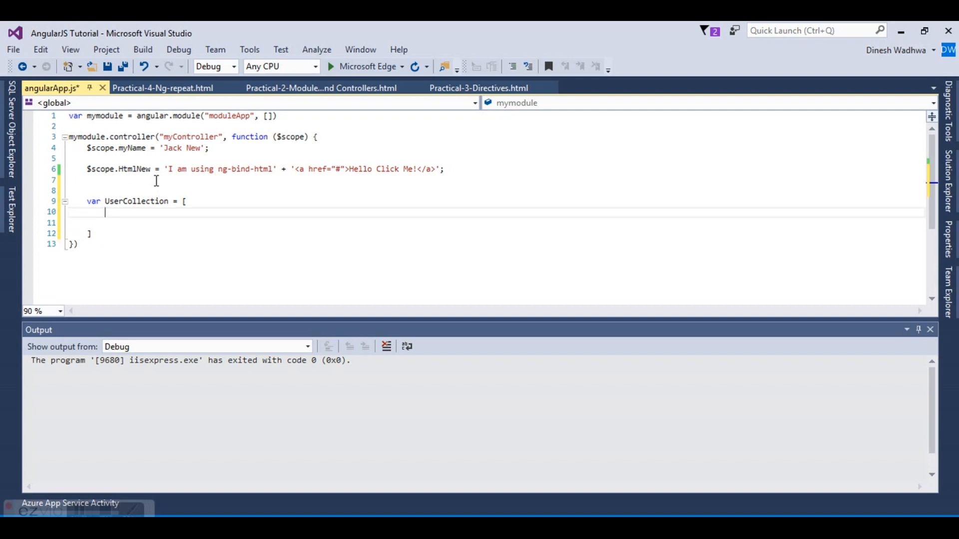
{"action": "type", "text": "v"}
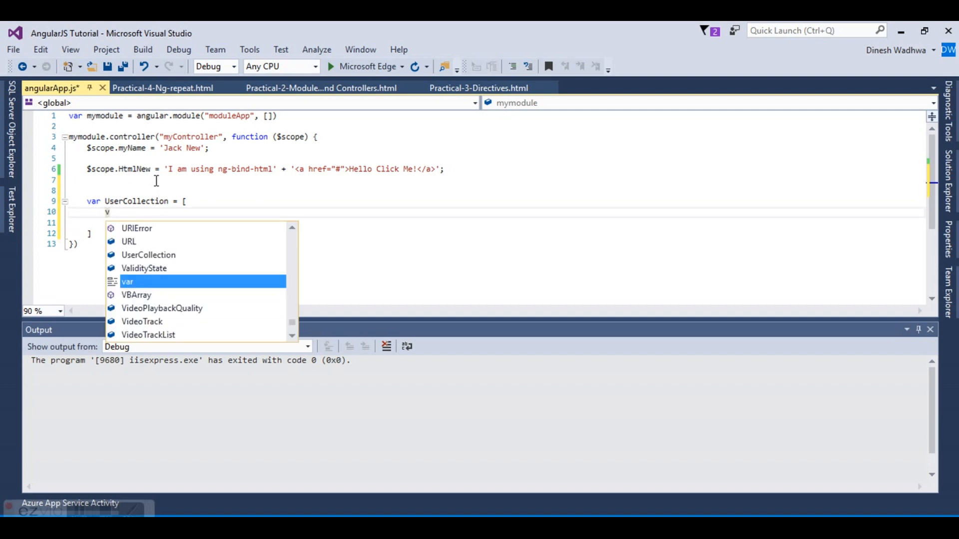
{"action": "type", "text": "{"}
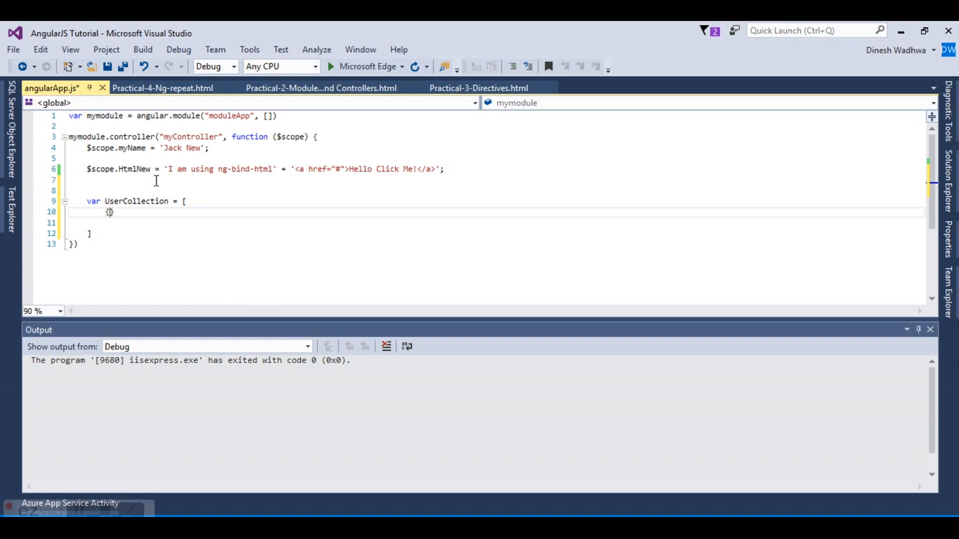
{"action": "type", "text": "FirstName:'"}
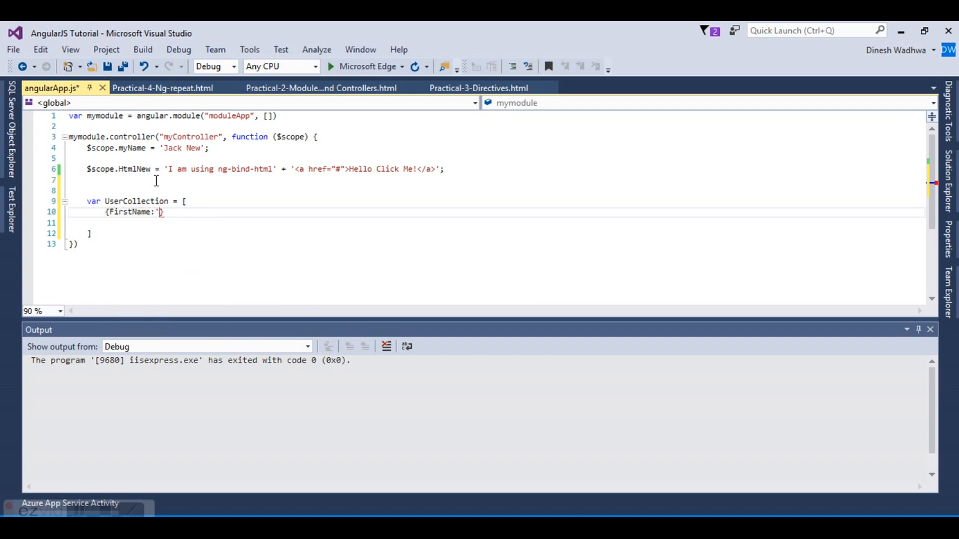
{"action": "type", "text": "Dinesh'"}
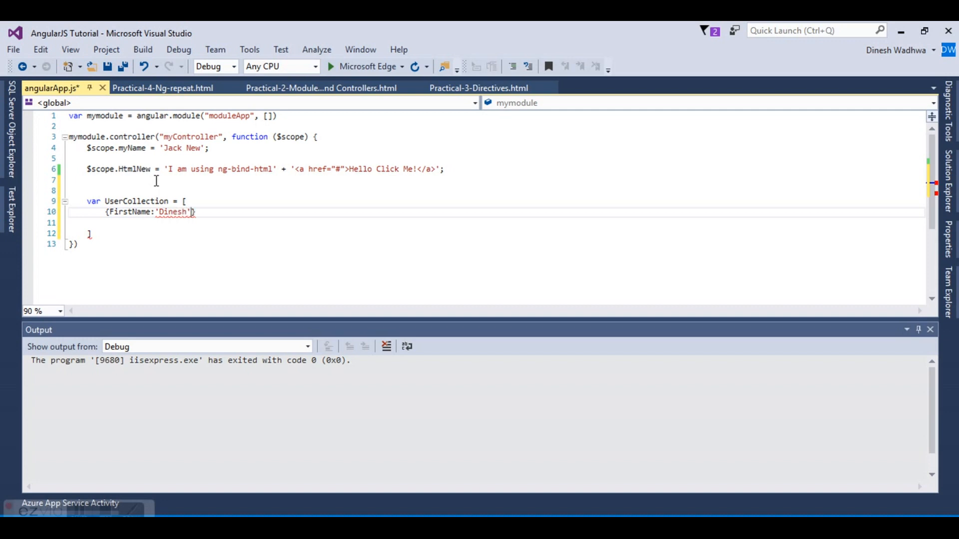
{"action": "type", "text": ","}
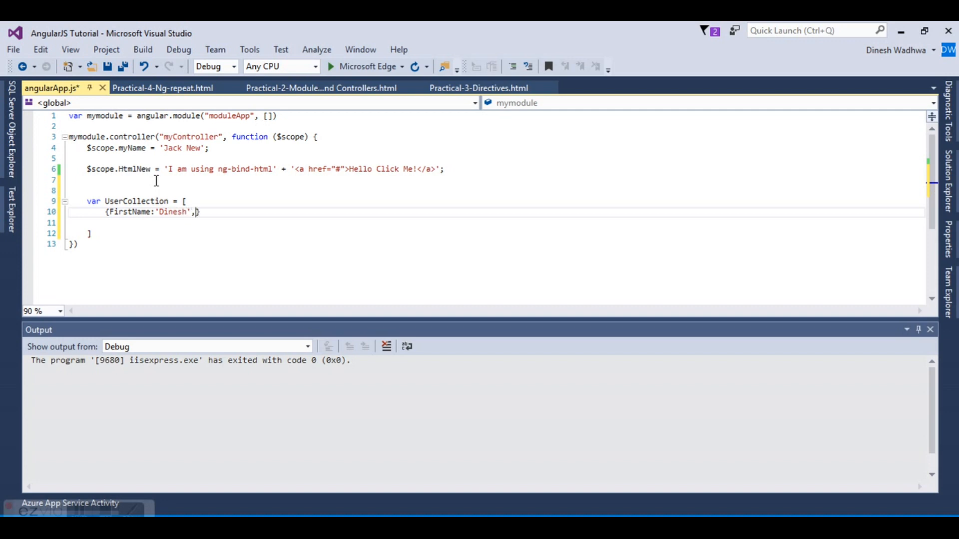
{"action": "type", "text": "LastName:"}
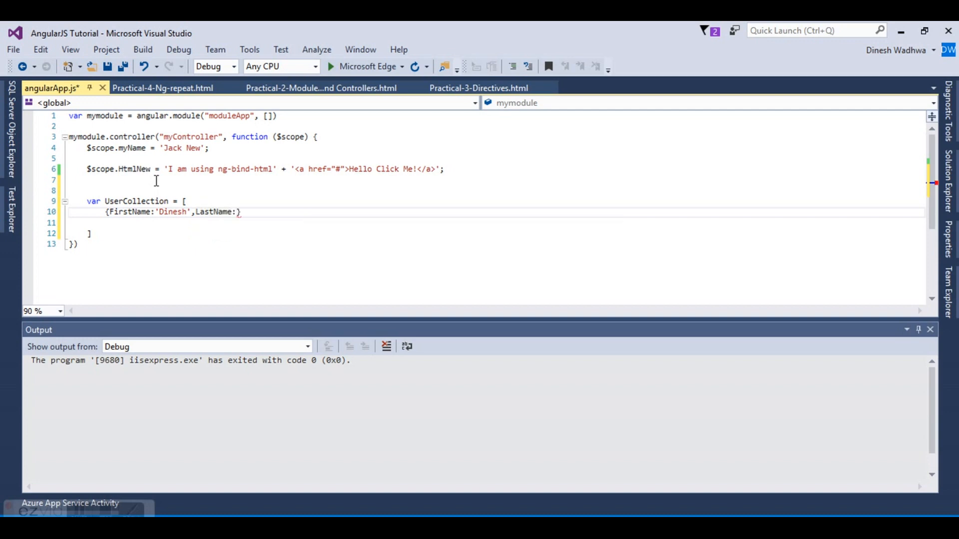
{"action": "type", "text": "W'"}
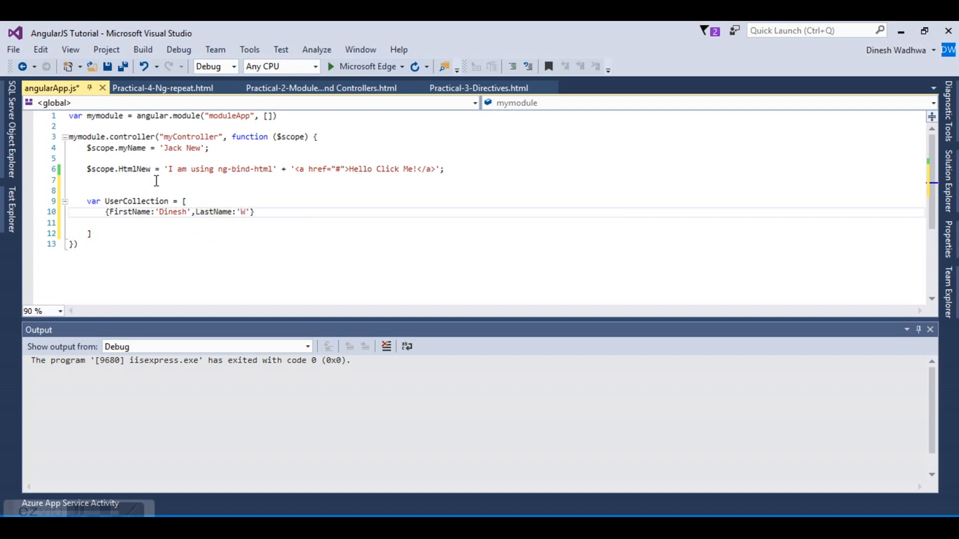
{"action": "type", "text": "adhwa',"}
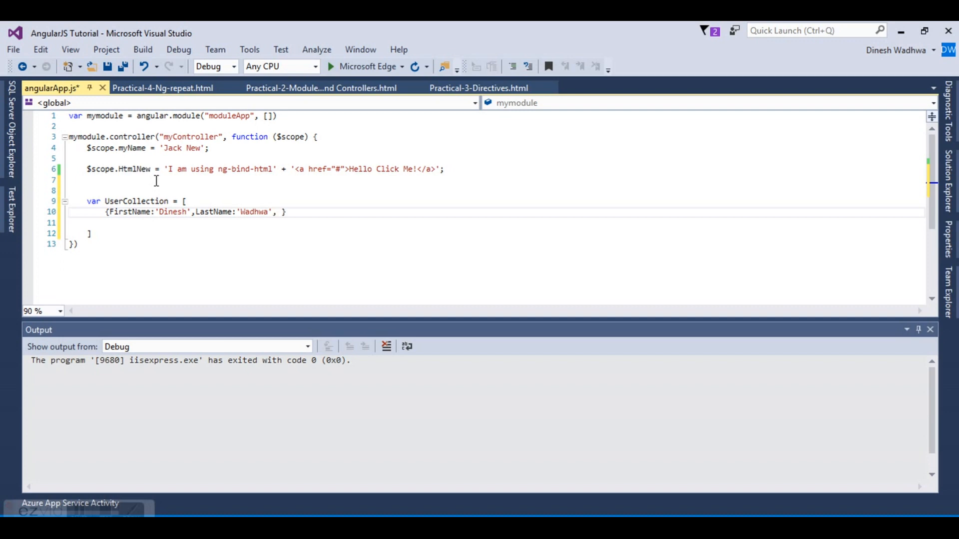
{"action": "type", "text": "Location:"}
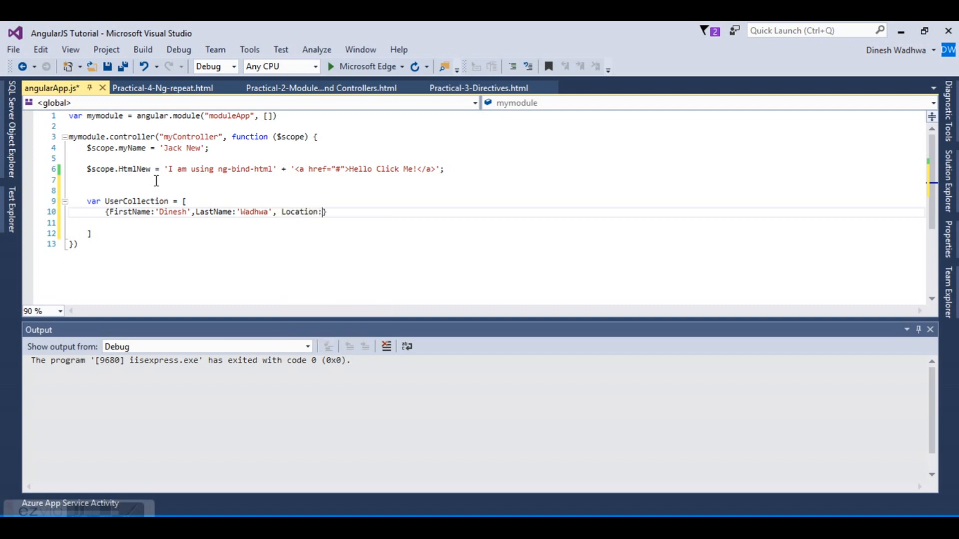
{"action": "type", "text": "'India'"}
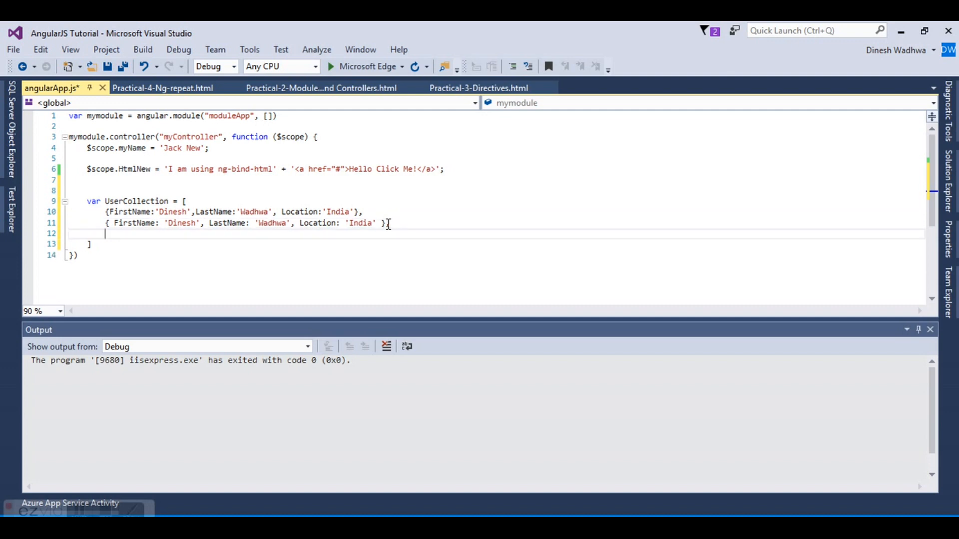
{"action": "type", "text": "{ FirstName: 'Dinesh', LastName: 'Wadhwa', Location: 'India' },"}
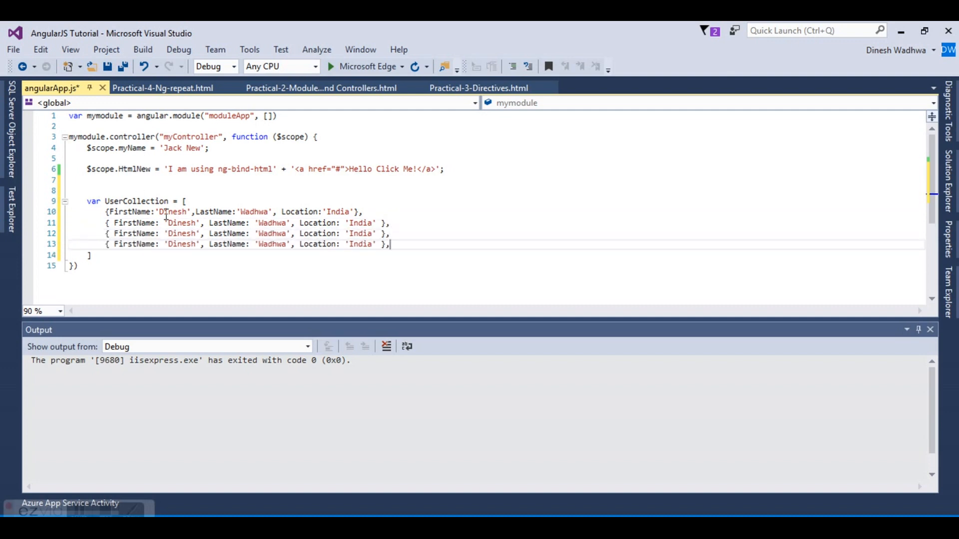
{"action": "double_click", "coordinate": [181, 222]}
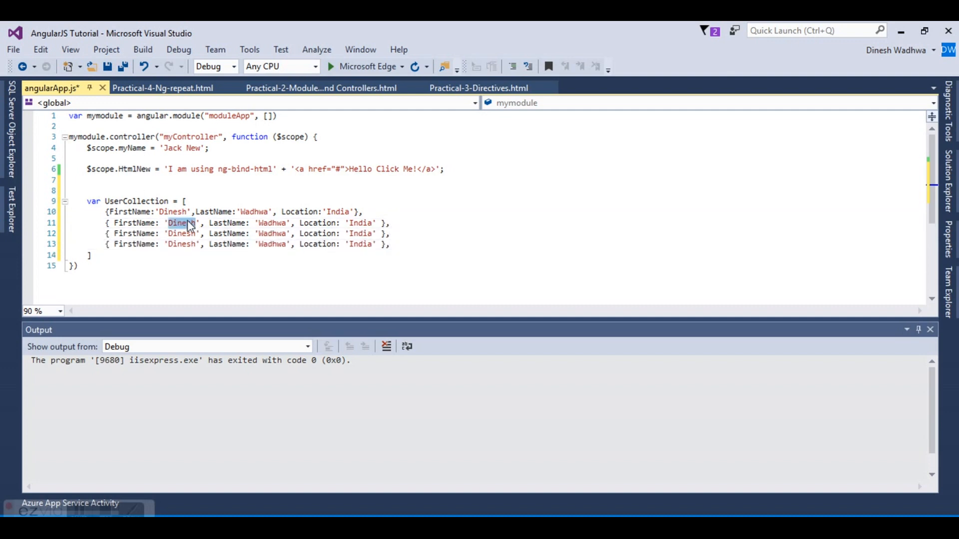
{"action": "type", "text": "Steven"}
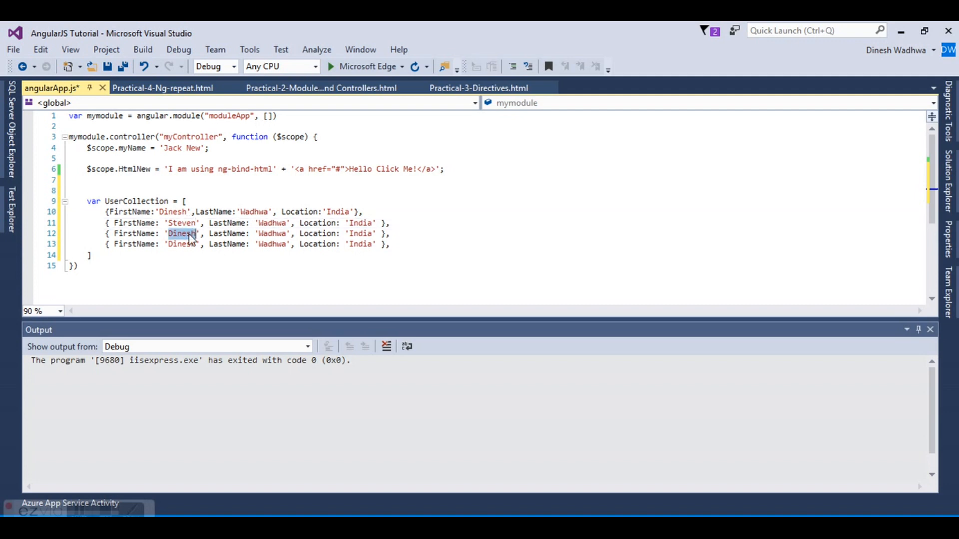
{"action": "type", "text": "Jos"}
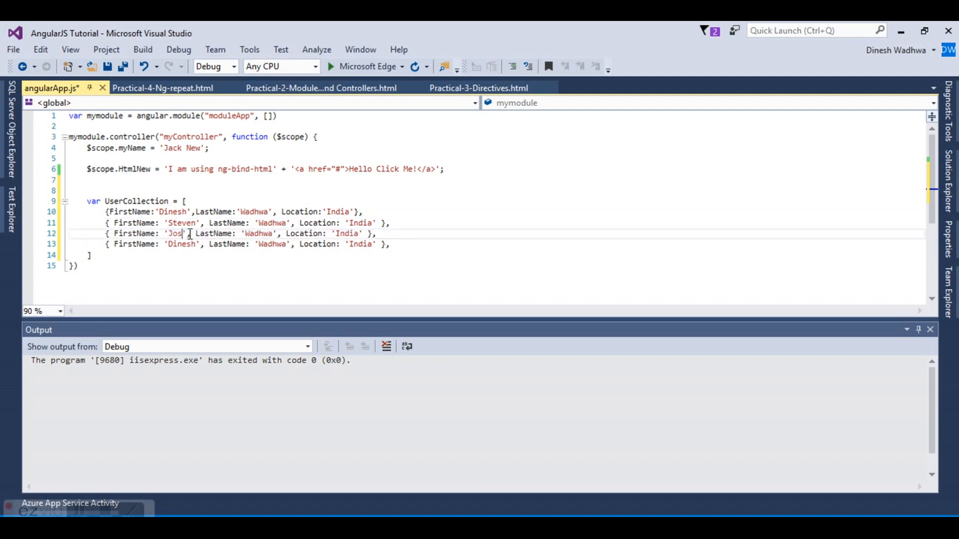
{"action": "type", "text": "eph"}
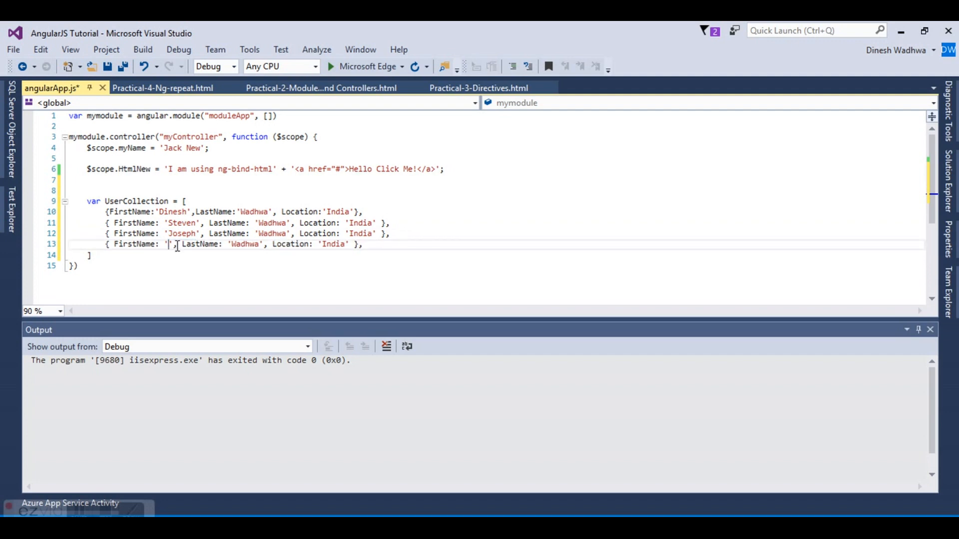
{"action": "type", "text": "Mark"}
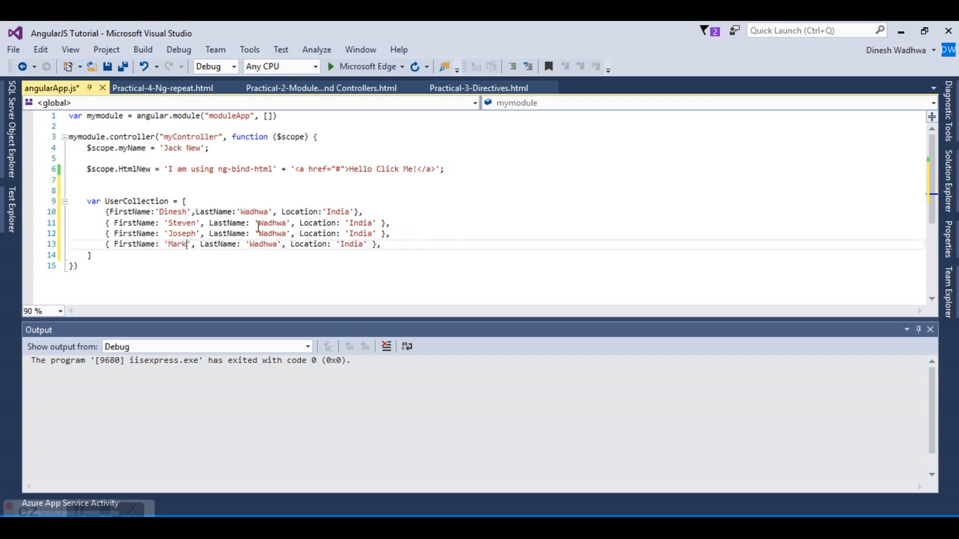
- Set the last names to Abc and Xyz and locations to TX, CT and IL
{"action": "double_click", "coordinate": [253, 211]}
{"action": "type", "text": "Cl"}
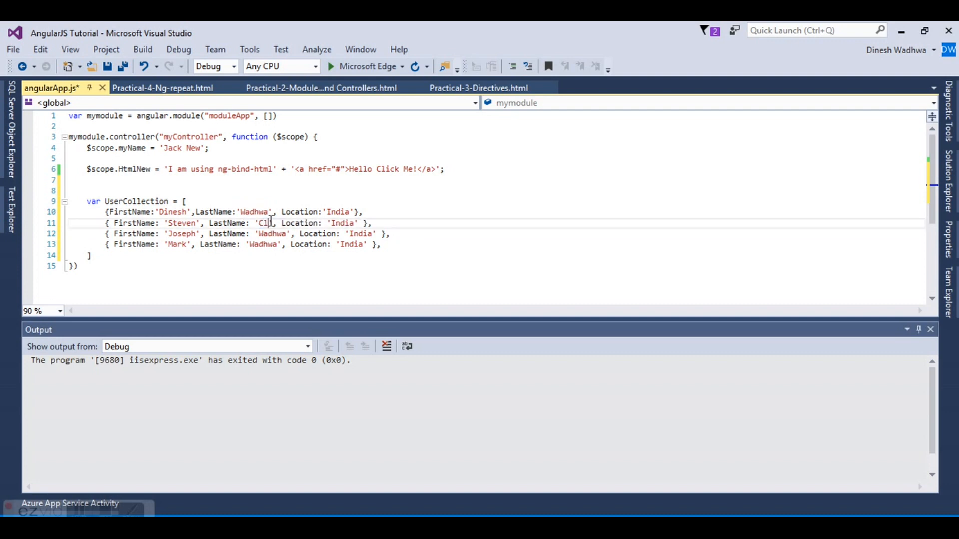
{"action": "double_click", "coordinate": [272, 233]}
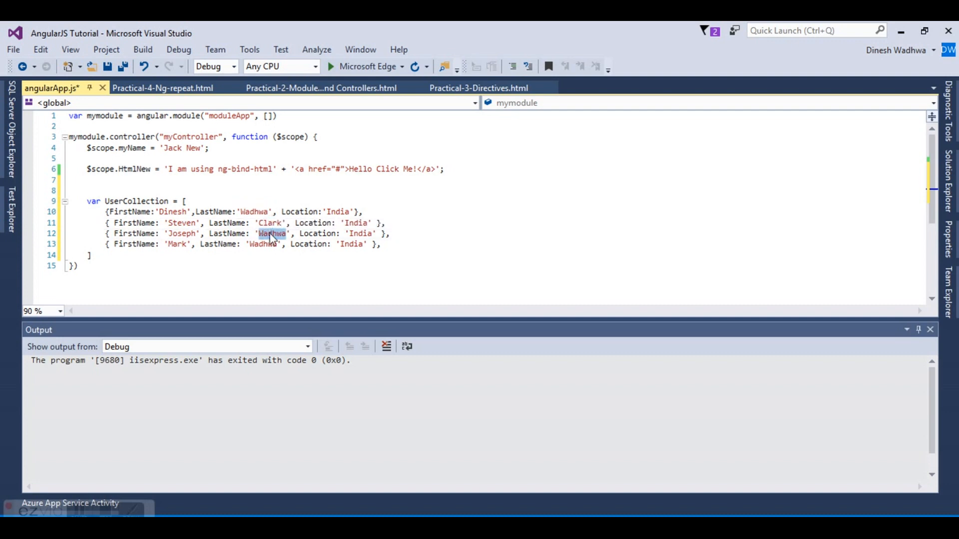
{"action": "type", "text": "Abd"}
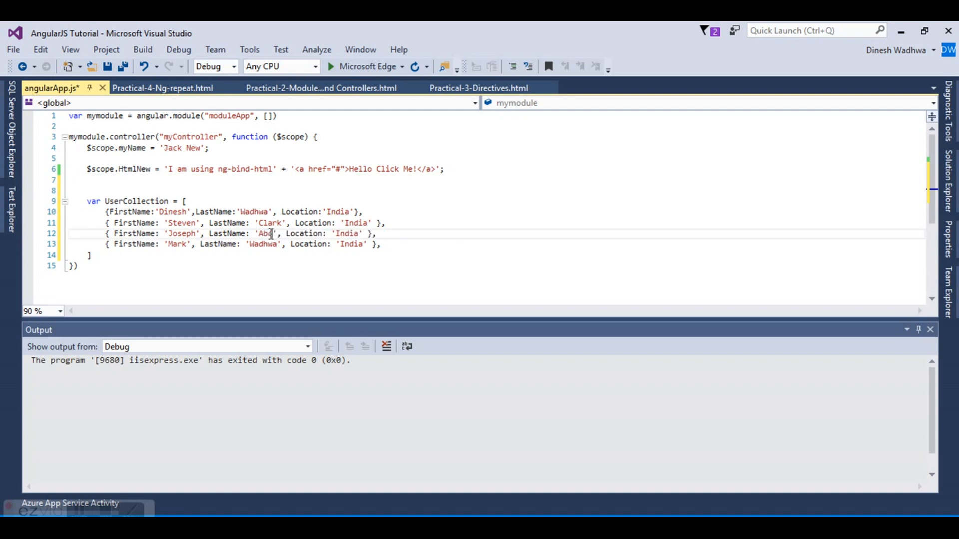
{"action": "type", "text": "Xyz"}
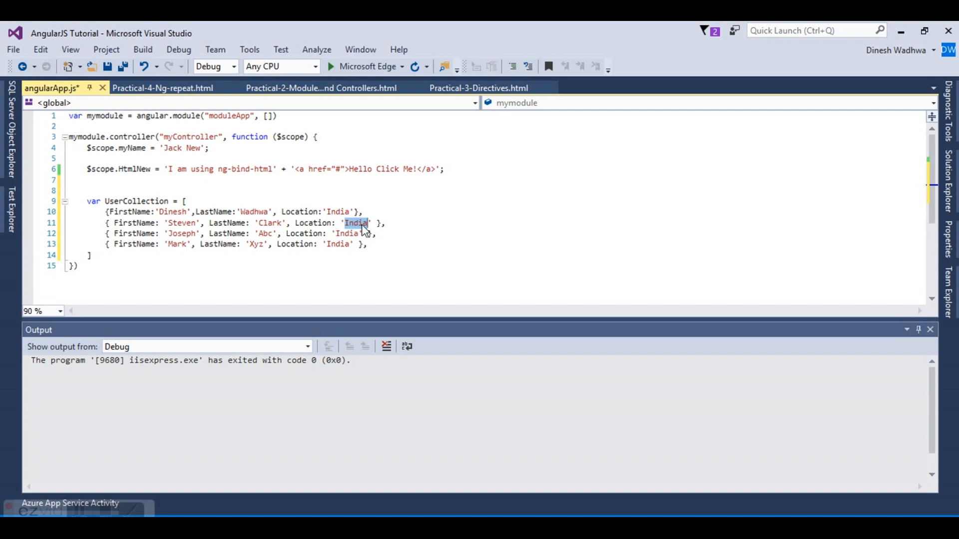
{"action": "type", "text": "T"}
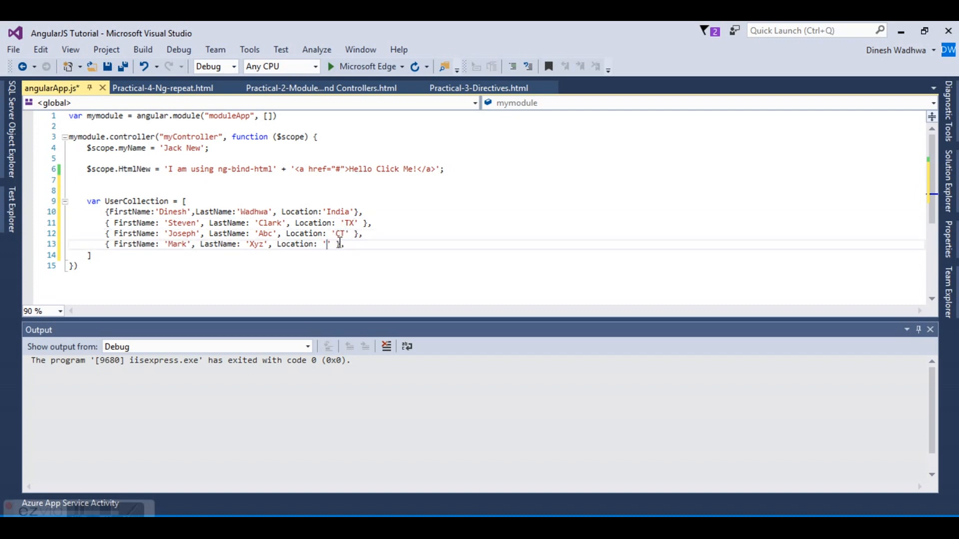
{"action": "type", "text": "IL"}
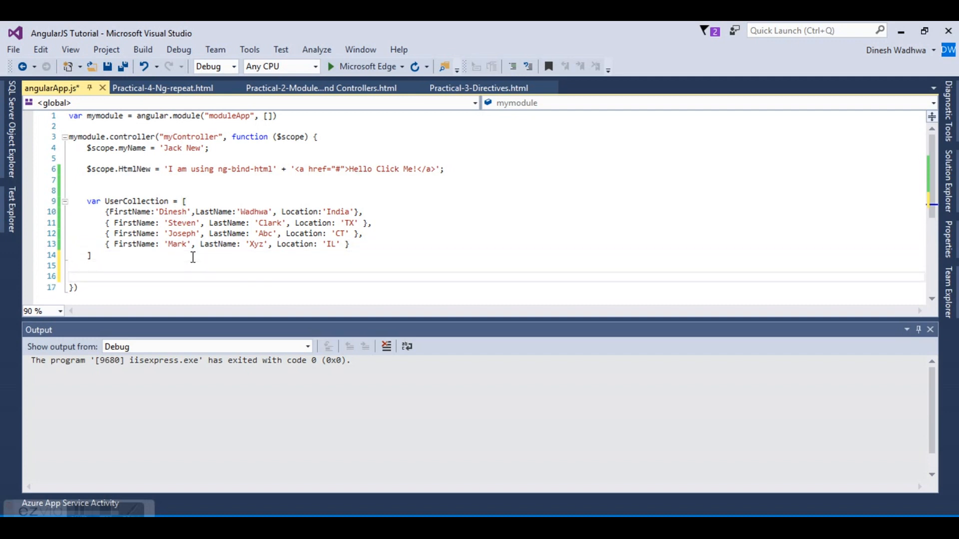
- Add $scope.UserCollection = UserCollection below the array
{"action": "type", "text": "$scope."}
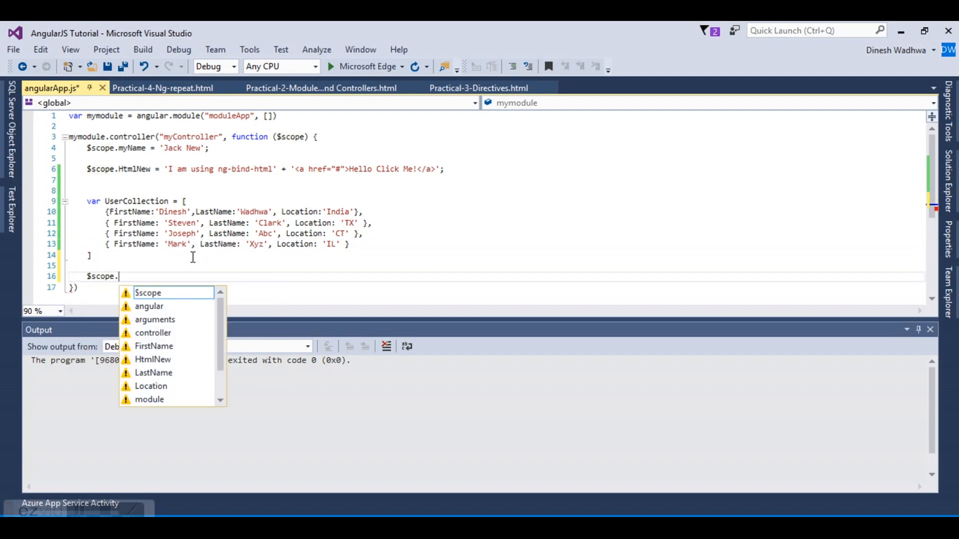
{"action": "type", "text": "User"}
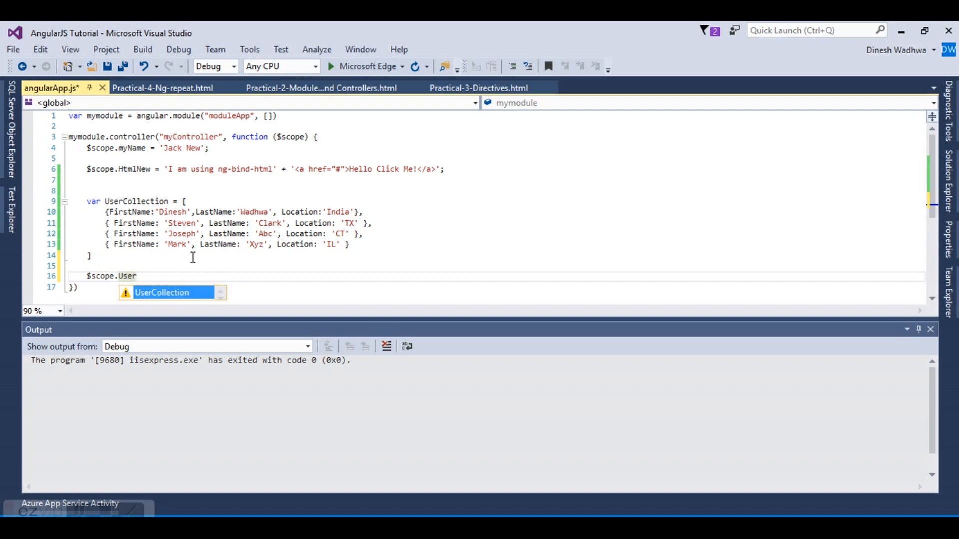
{"action": "type", "text": "Collection="}
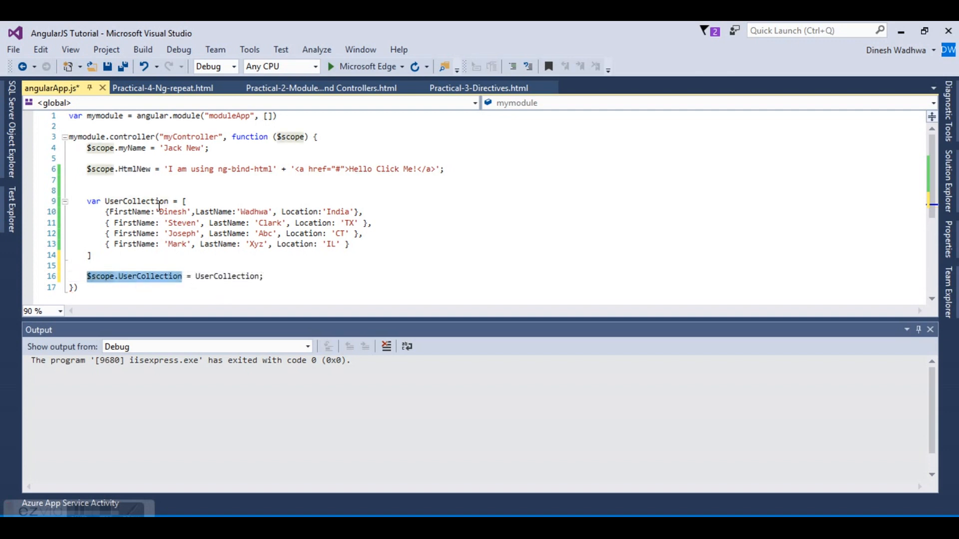
{"action": "double_click", "coordinate": [149, 275]}
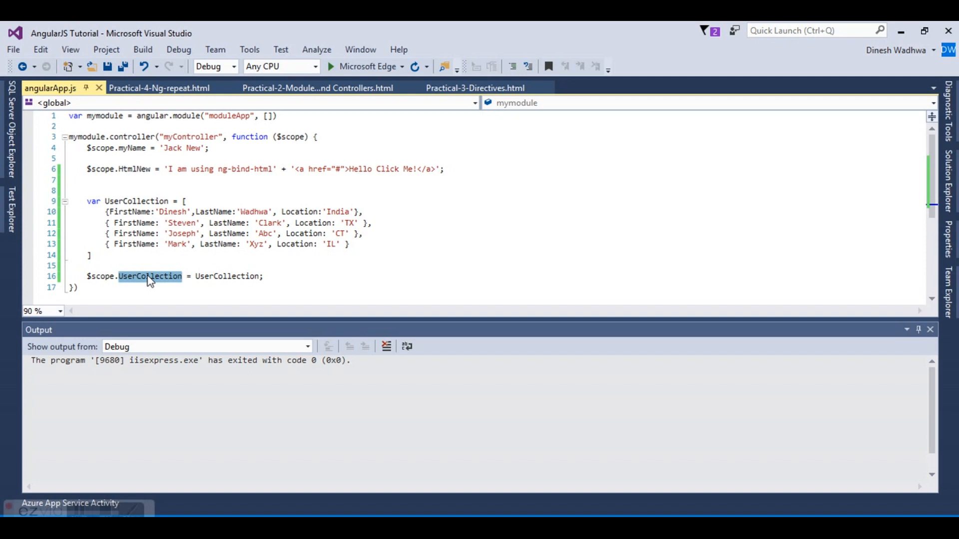
{"action": "mouse_move", "coordinate": [160, 88]}
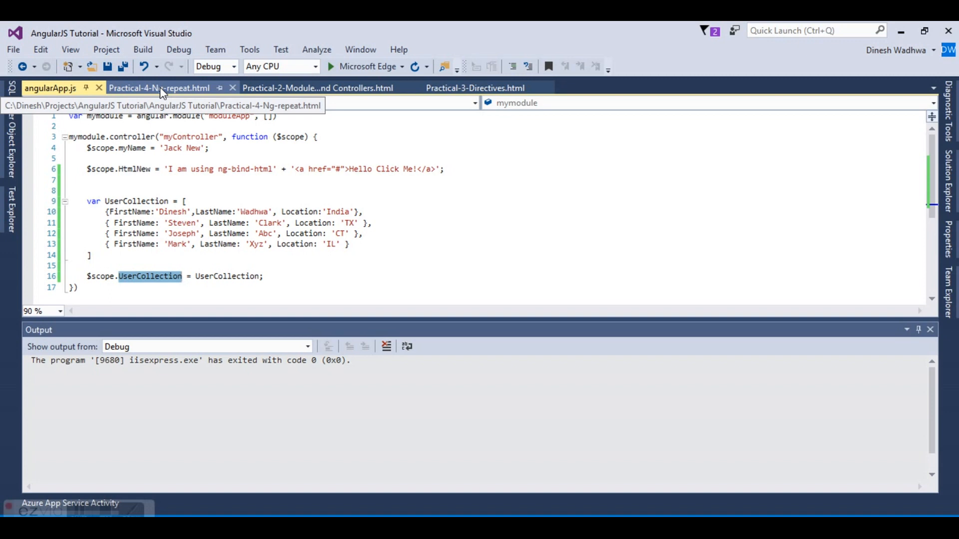
- Add a ul whose li repeats user in UserCollection on the Ng-repeat page
{"action": "left_click", "coordinate": [159, 87]}
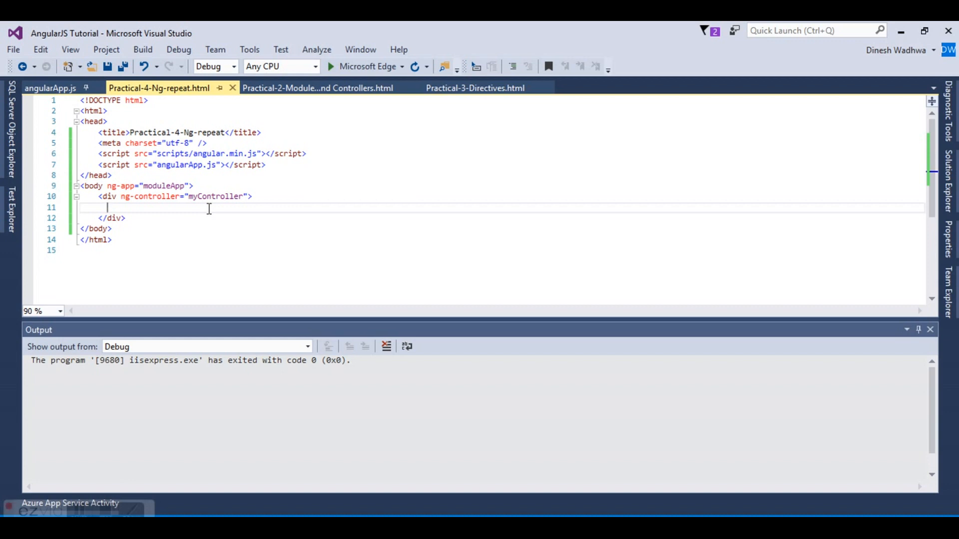
{"action": "type", "text": "<"}
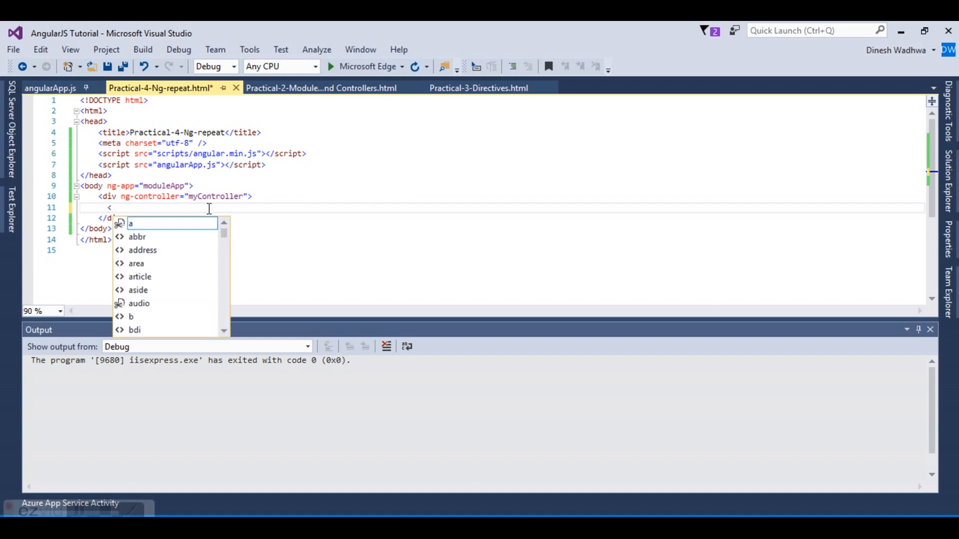
{"action": "type", "text": "ul>"}
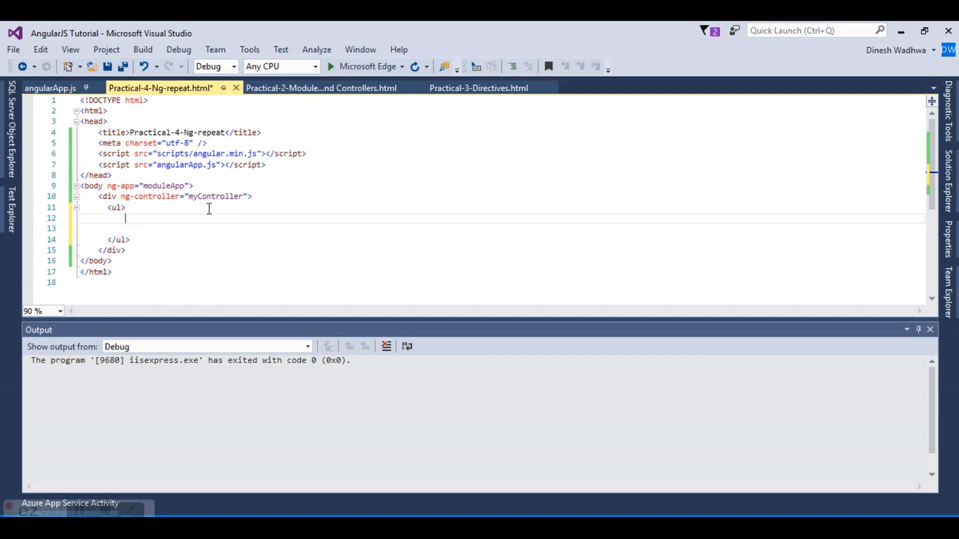
{"action": "type", "text": "<li></li>"}
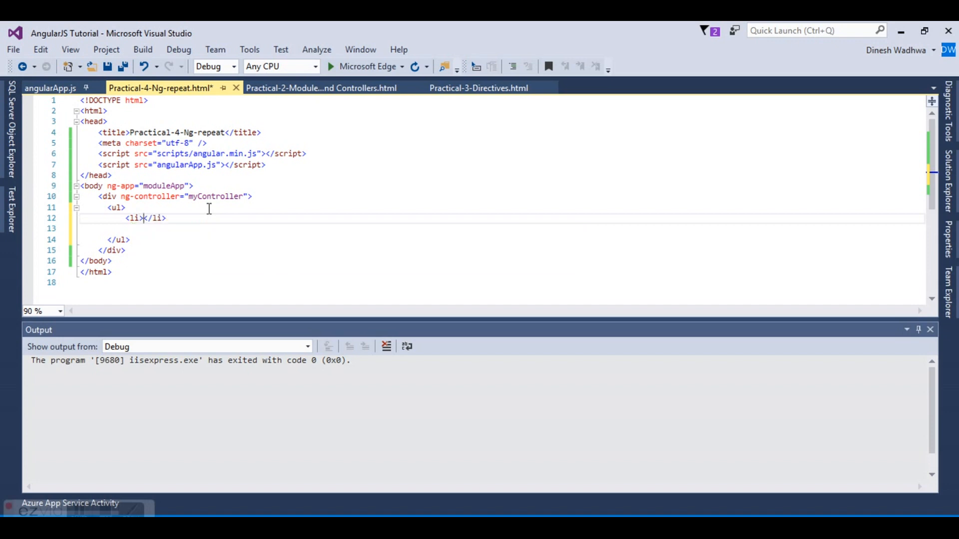
{"action": "key", "text": "Enter"}
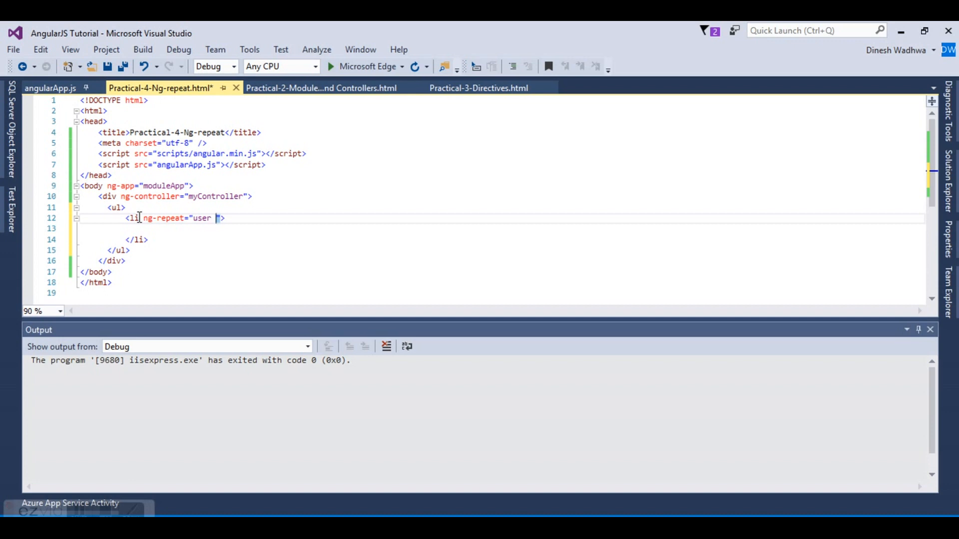
{"action": "type", "text": "in UserCollec"}
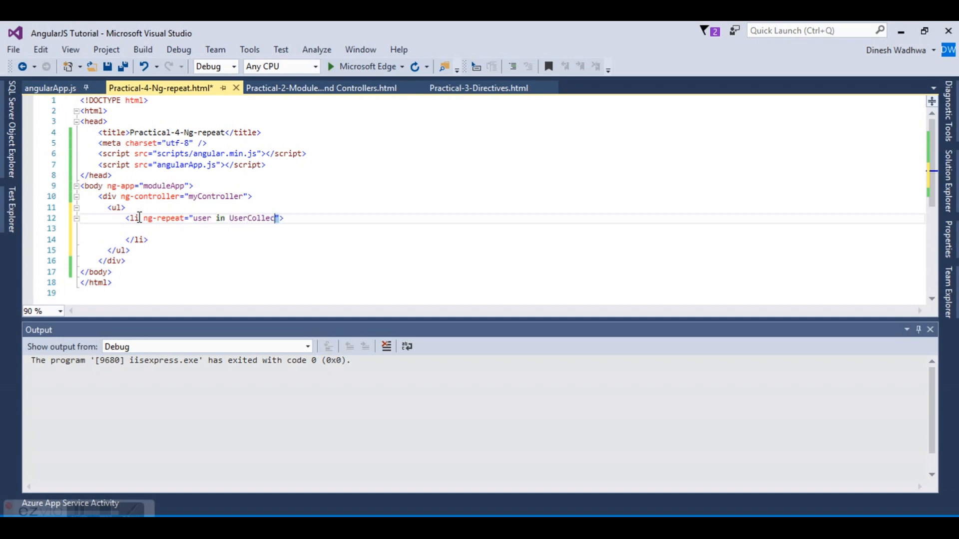
{"action": "left_click", "coordinate": [50, 88]}
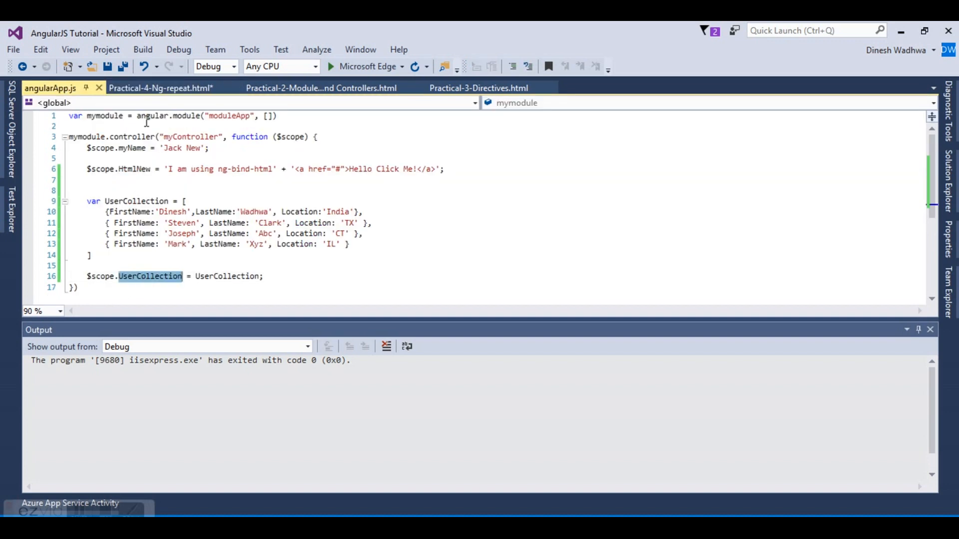
{"action": "left_click", "coordinate": [160, 88]}
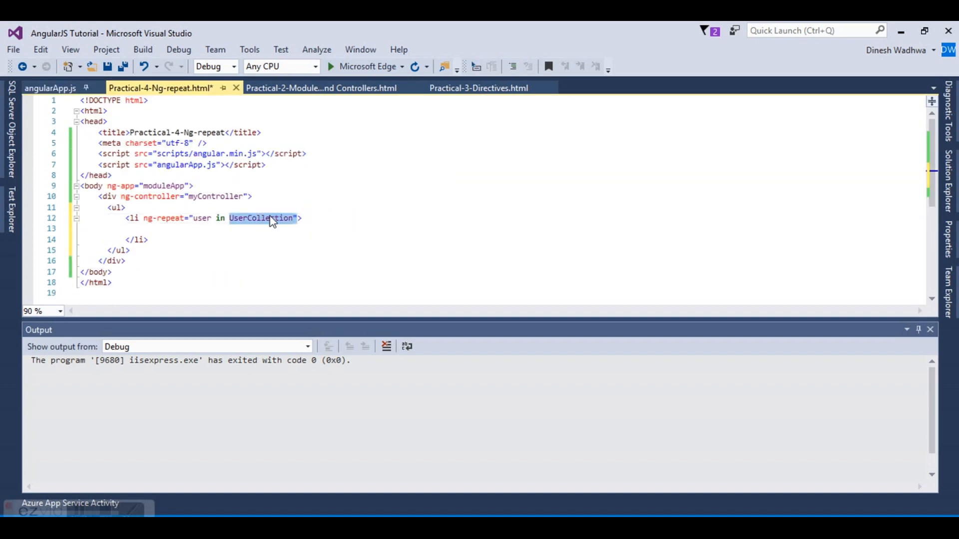
- Fill the list item with {{user.FirstName}} is living in {{user.Location}}
{"action": "left_click", "coordinate": [274, 218]}
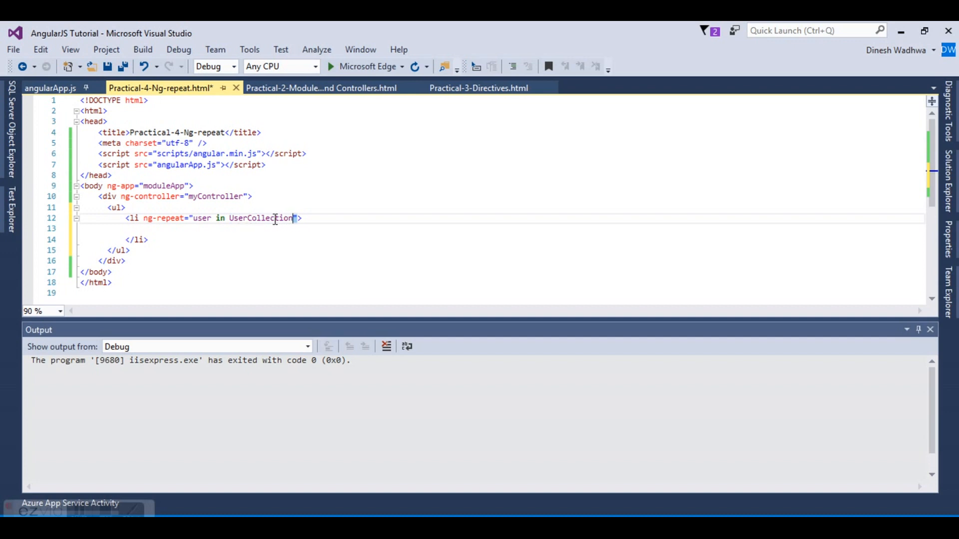
{"action": "double_click", "coordinate": [201, 218]}
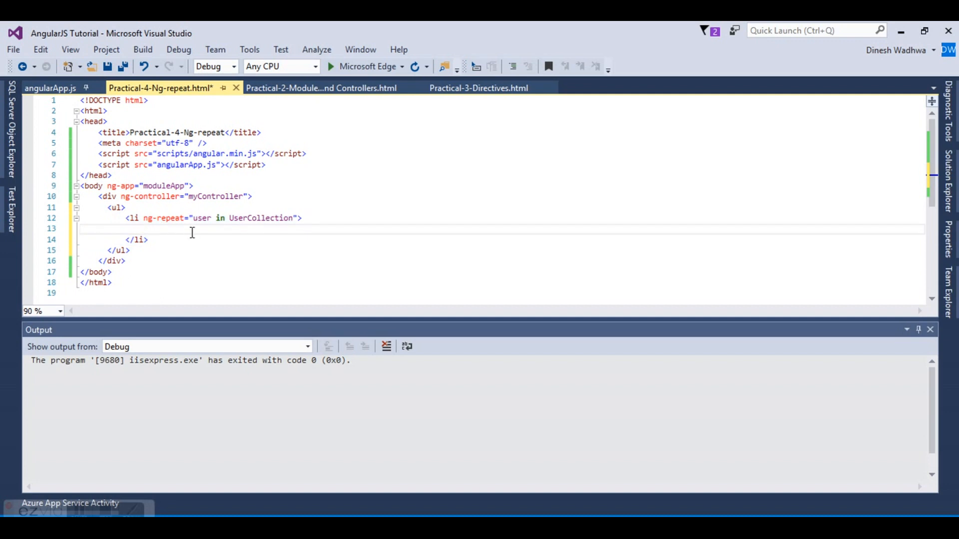
{"action": "type", "text": "{{"}
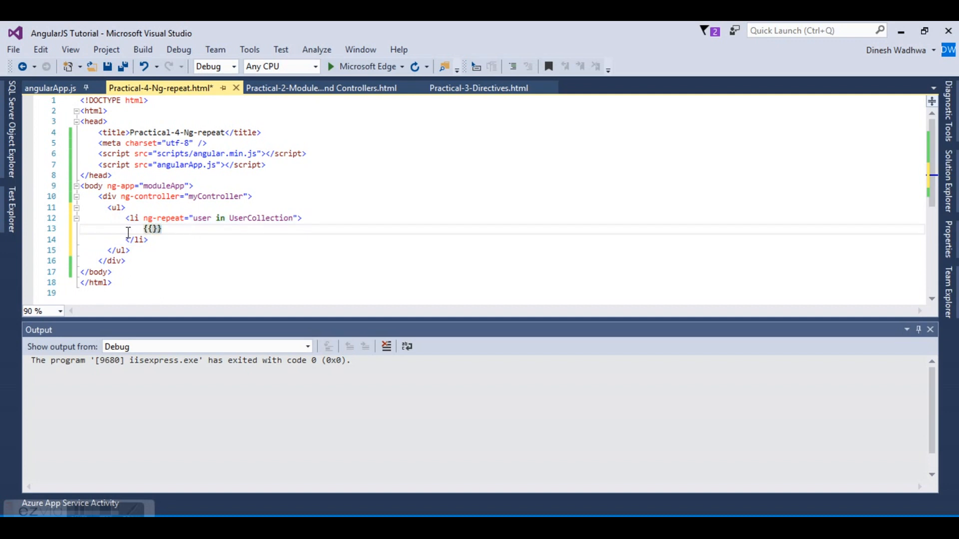
{"action": "left_click_drag", "start_coordinate": [144, 228], "coordinate": [163, 228]}
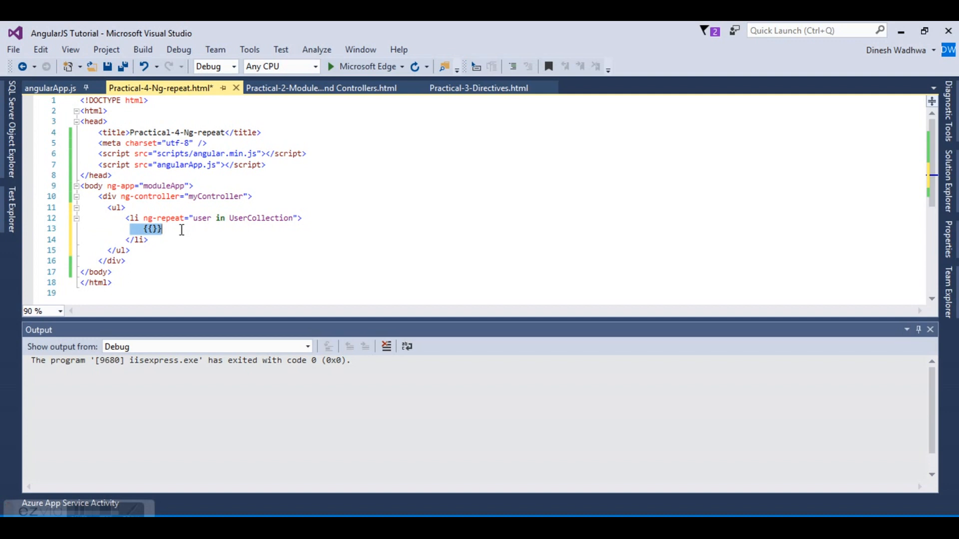
{"action": "mouse_move", "coordinate": [170, 245]}
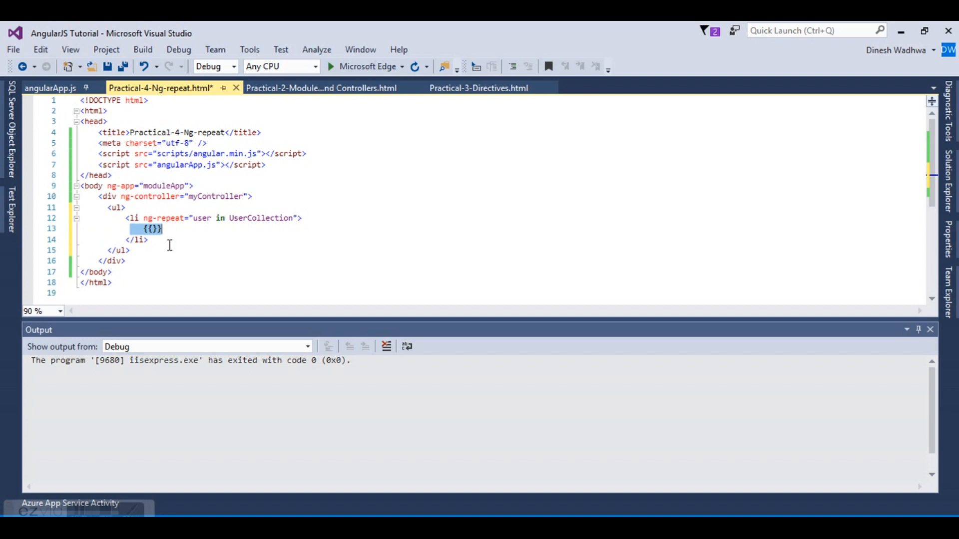
{"action": "left_click", "coordinate": [152, 228]}
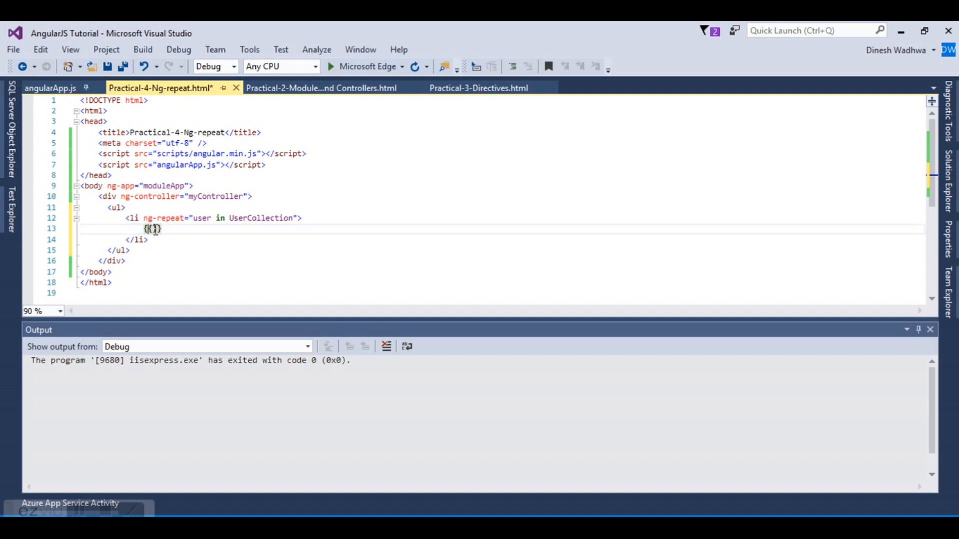
{"action": "left_click", "coordinate": [49, 88]}
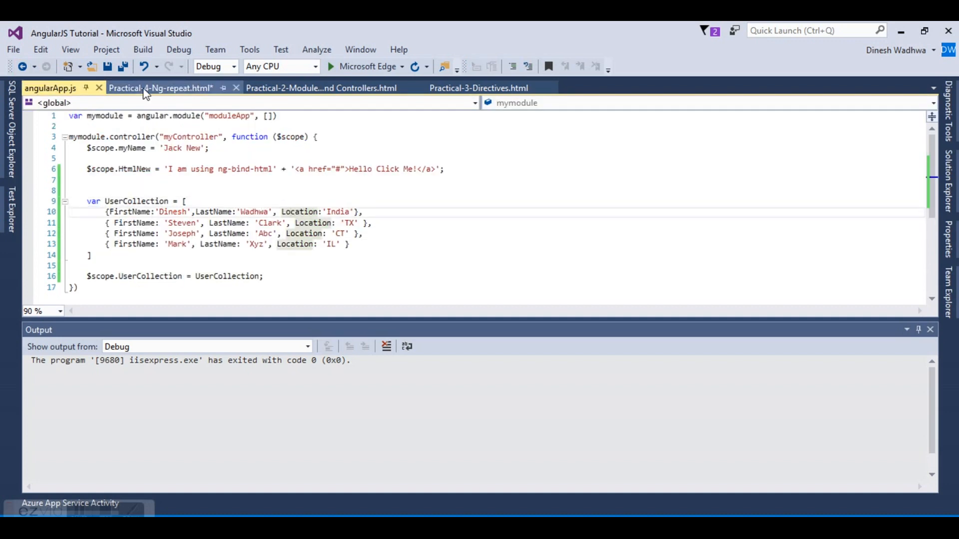
{"action": "left_click", "coordinate": [160, 87]}
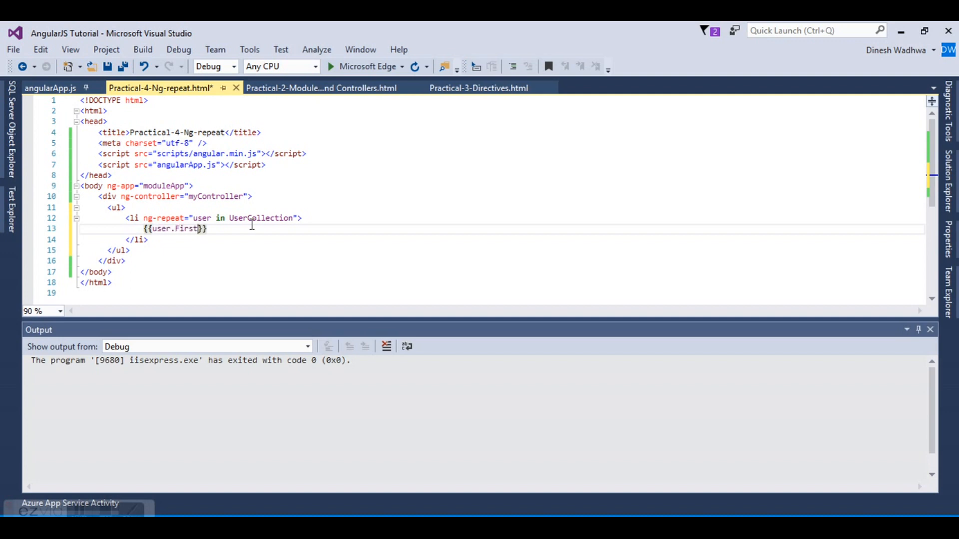
{"action": "type", "text": "Name"}
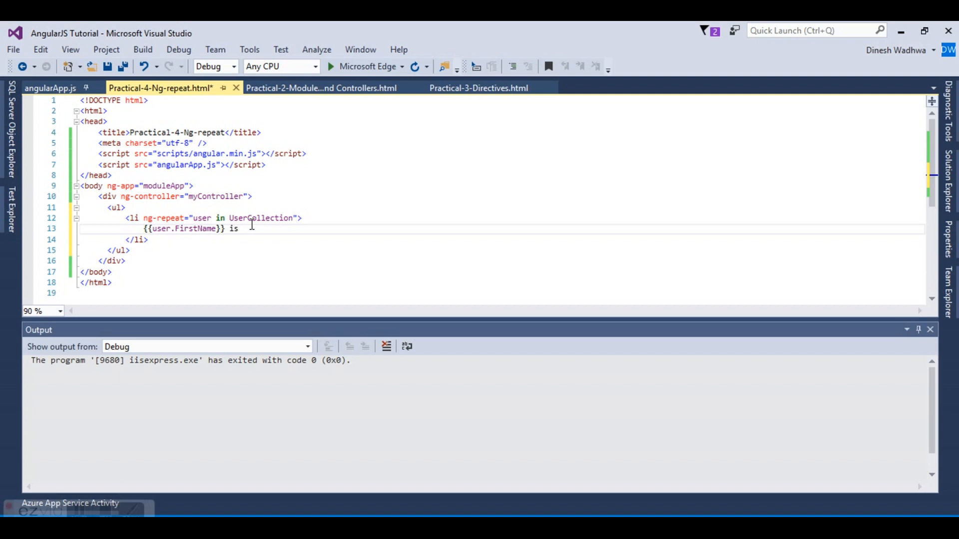
{"action": "type", "text": "living in"}
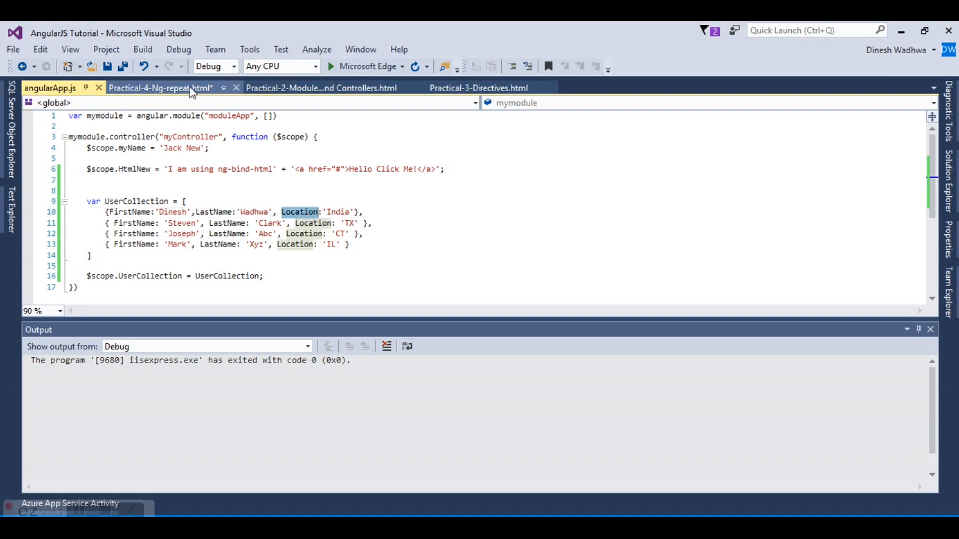
{"action": "left_click", "coordinate": [160, 87]}
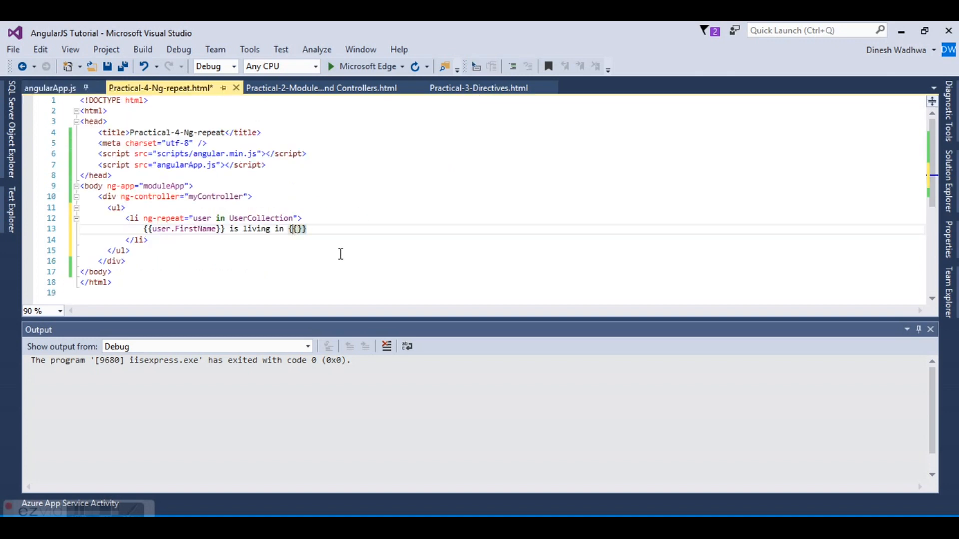
{"action": "type", "text": "user.Location"}
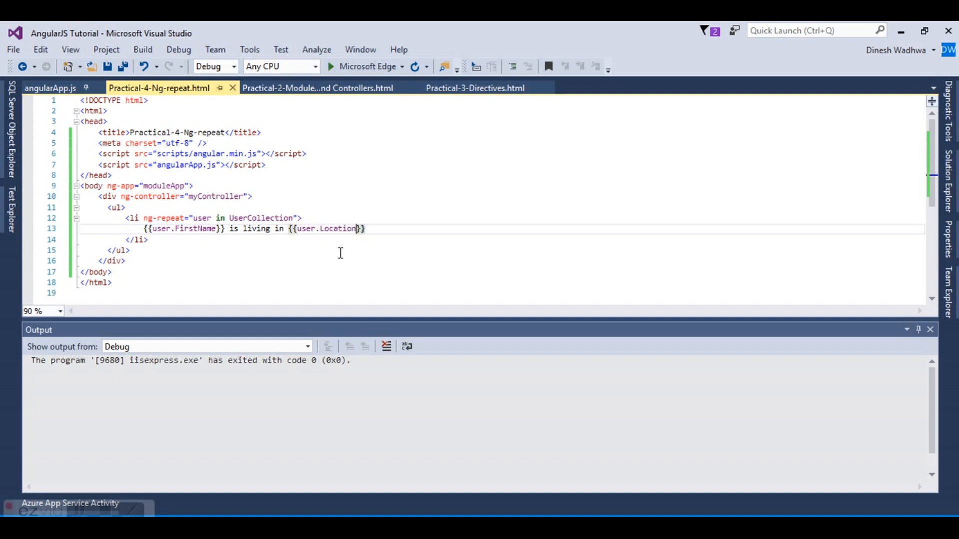
{"action": "mouse_move", "coordinate": [361, 66]}
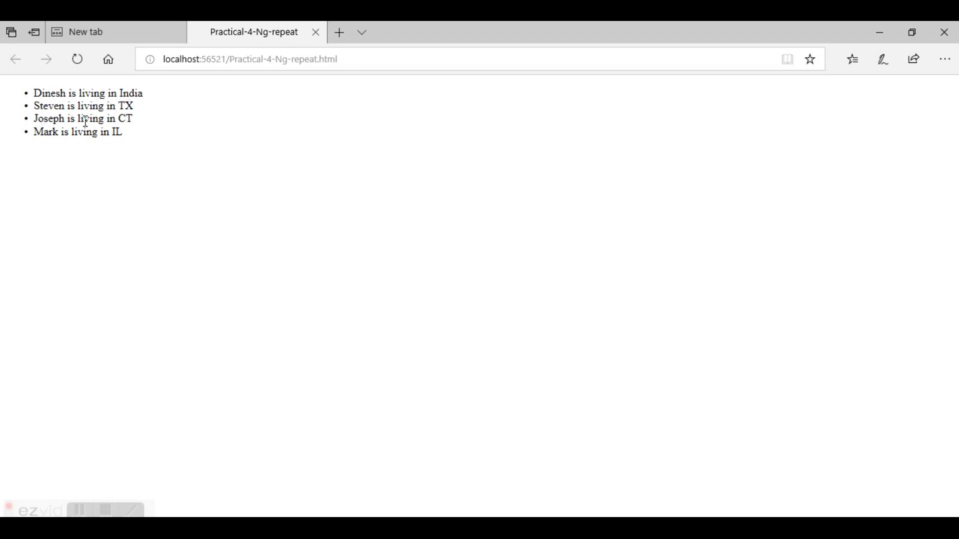
{"action": "mouse_move", "coordinate": [141, 134]}
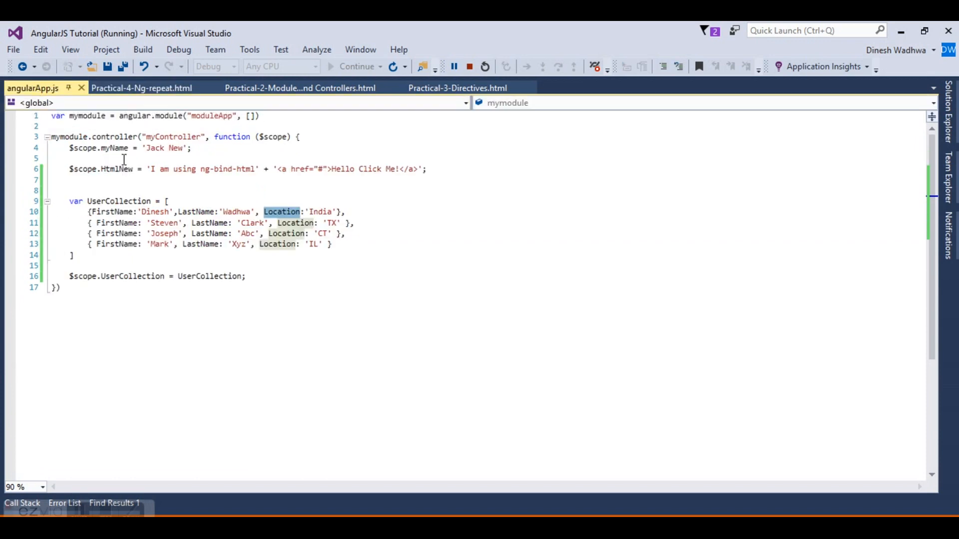
{"action": "mouse_move", "coordinate": [160, 180]}
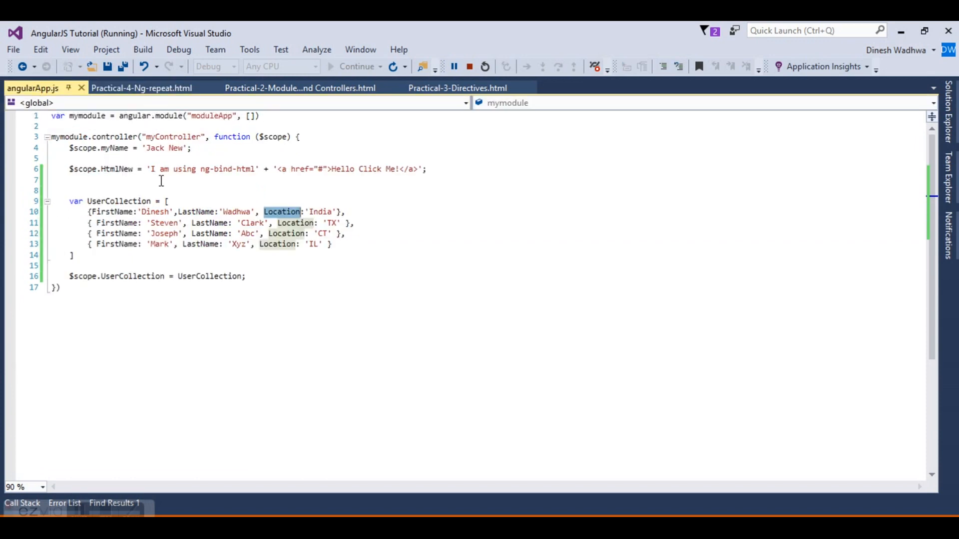
- Insert {{$index}}: before {{user.FirstName}} in the list item
{"action": "left_click", "coordinate": [141, 87]}
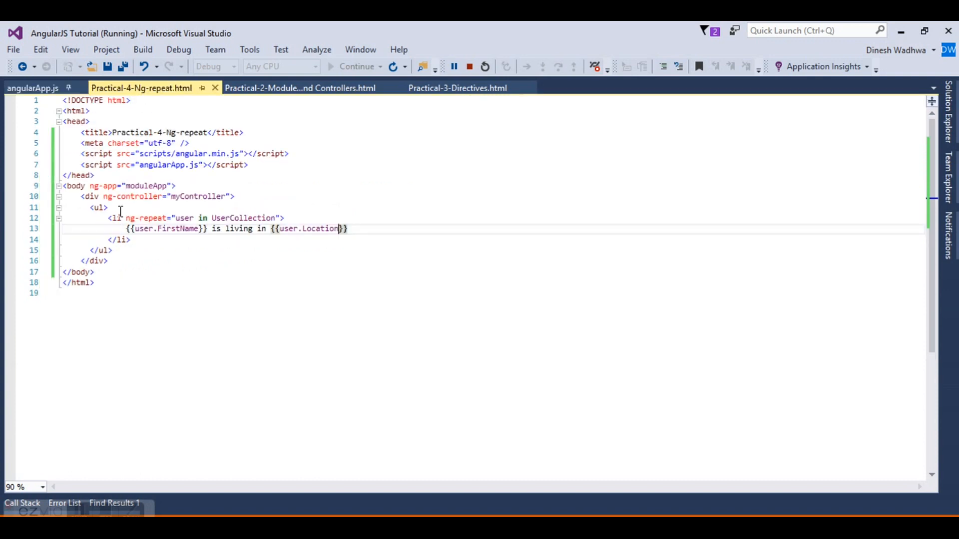
{"action": "mouse_move", "coordinate": [539, 272]}
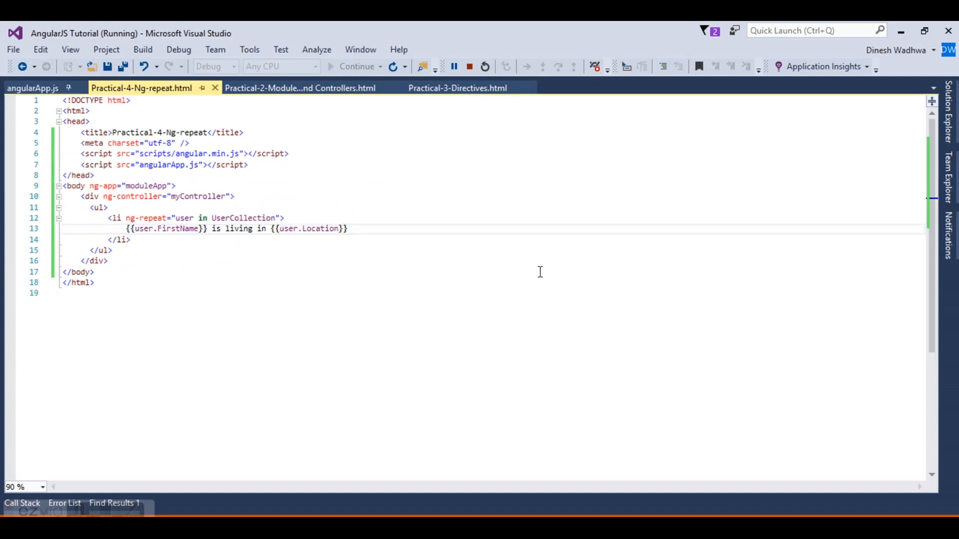
{"action": "type", "text": "{{}}"}
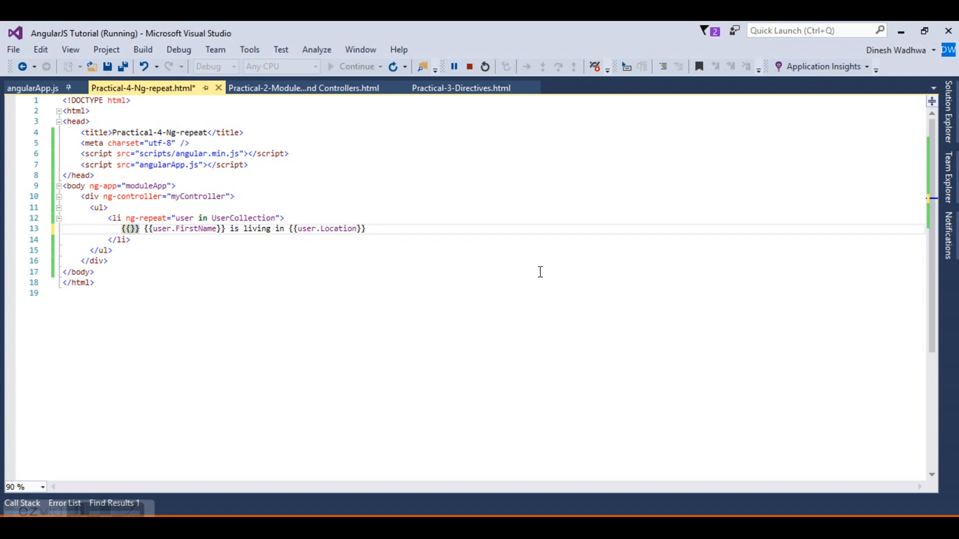
{"action": "type", "text": "$index"}
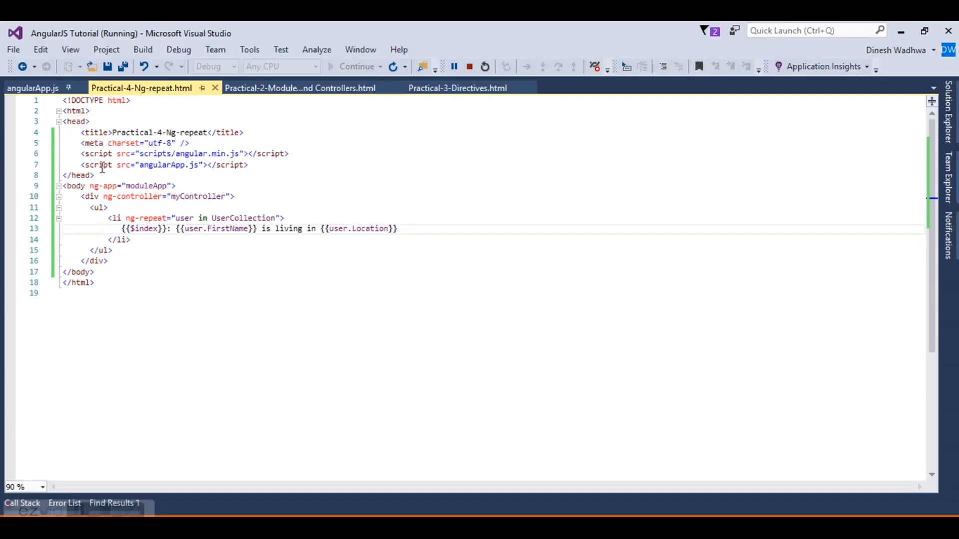
- Add a Languages array property to the user objects in angularApp.js
{"action": "left_click", "coordinate": [33, 88]}
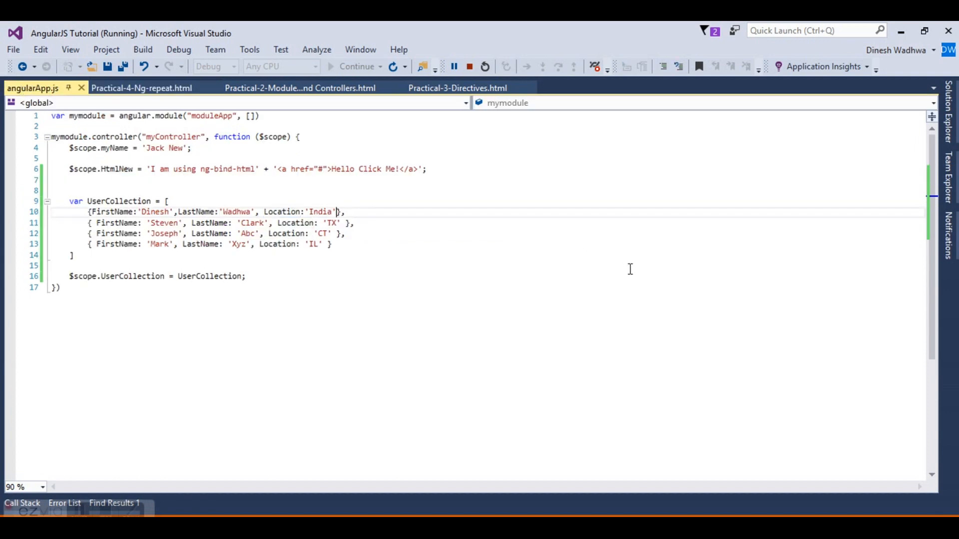
{"action": "type", "text": ", La"}
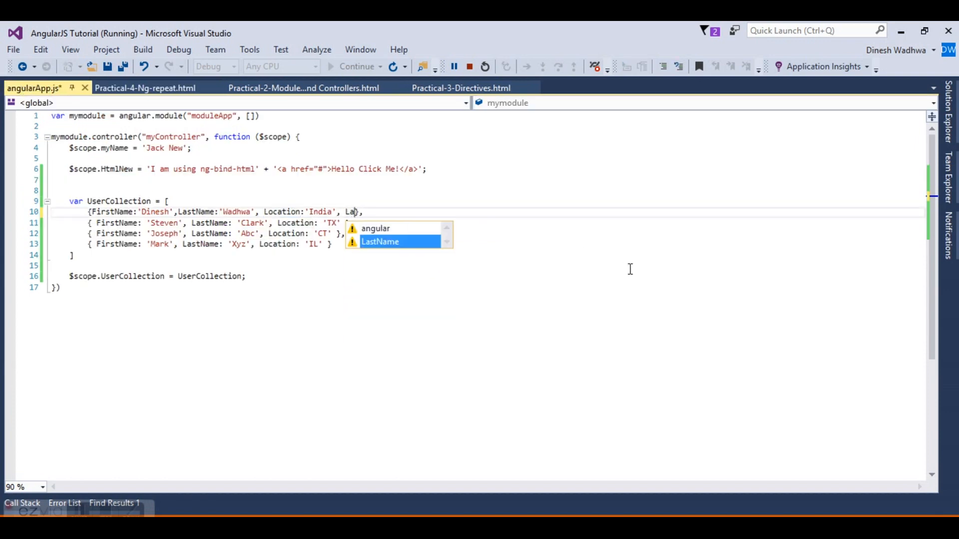
{"action": "type", "text": "ngular"}
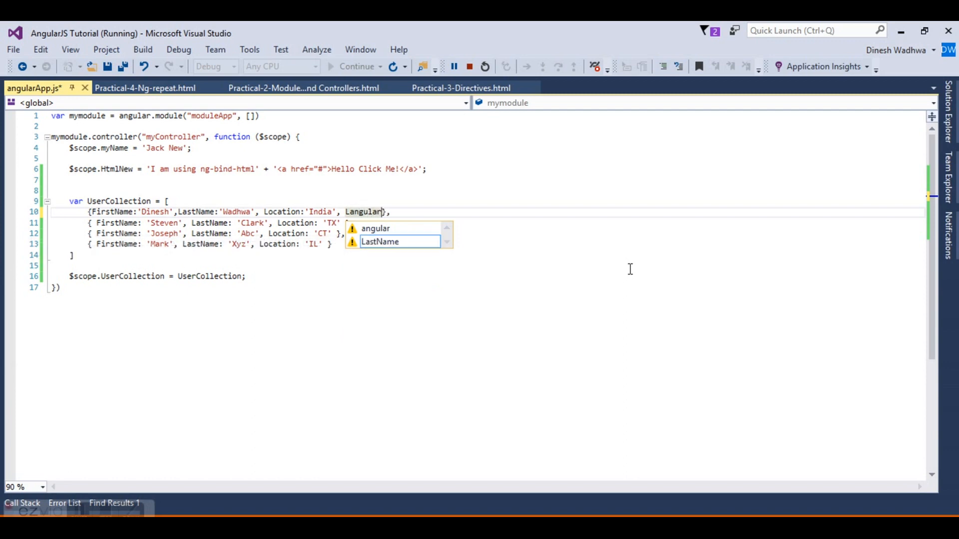
{"action": "key", "text": "BackSpace"}
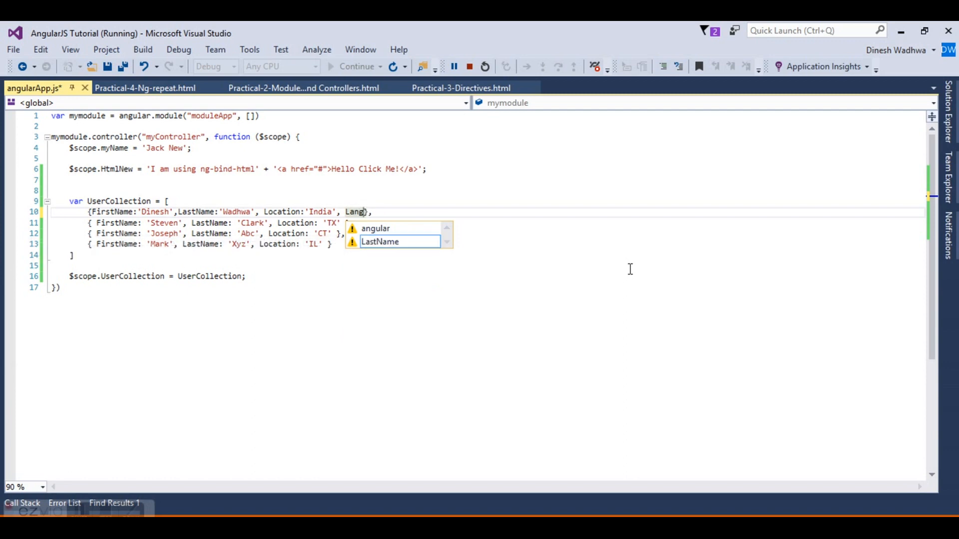
{"action": "type", "text": "uage: ["}
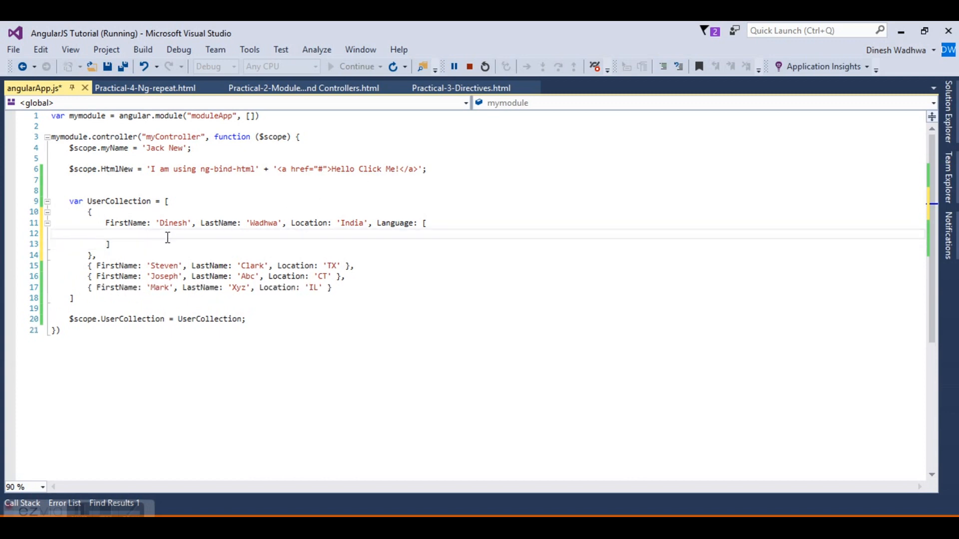
{"action": "type", "text": "{}"}
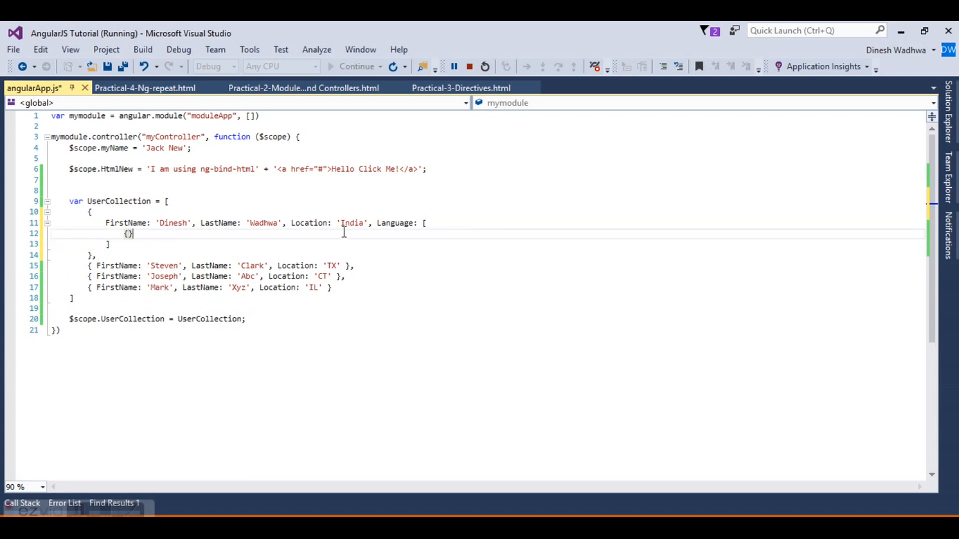
- Fill Languages with { Language: '.Net' } and { Language: 'c++' } entries
{"action": "type", "text": "Language"}
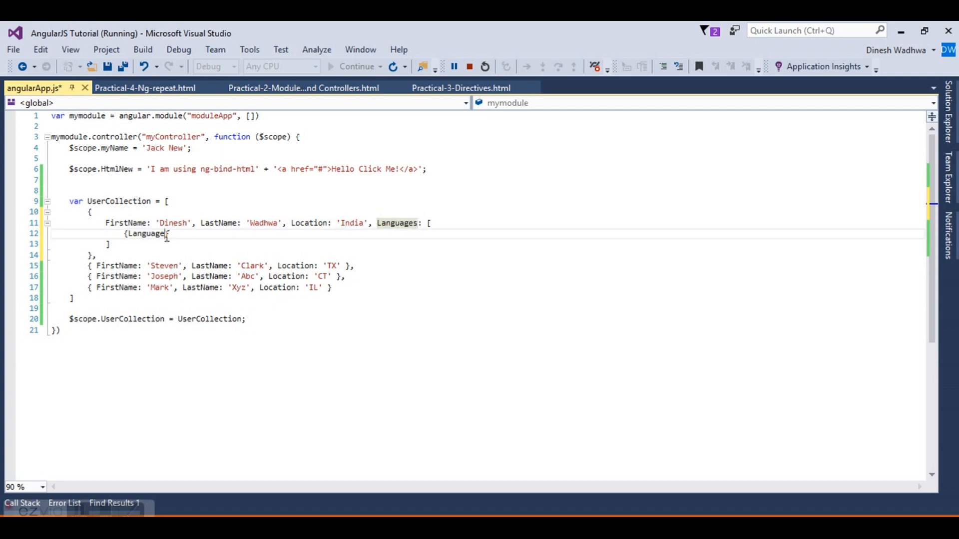
{"action": "type", "text": ":''"}
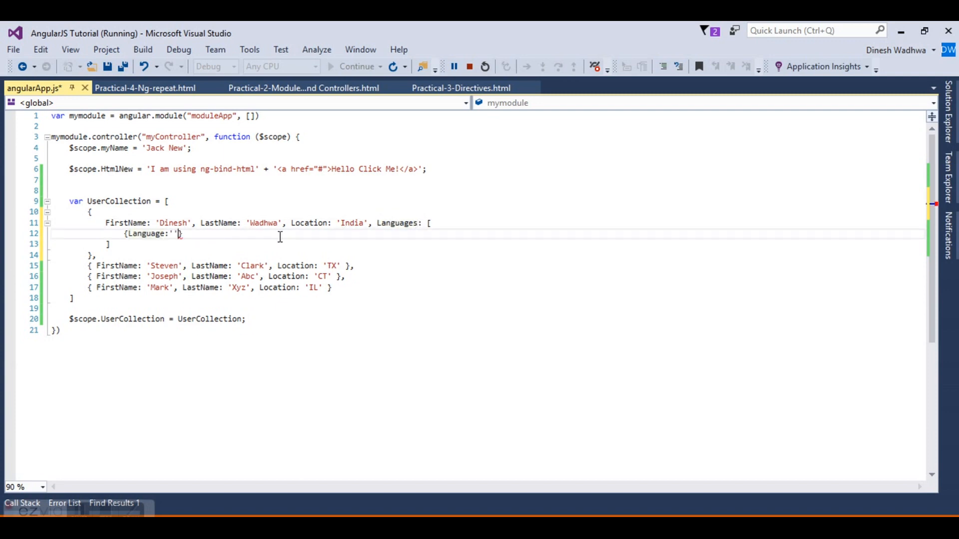
{"action": "type", "text": ".Net"}
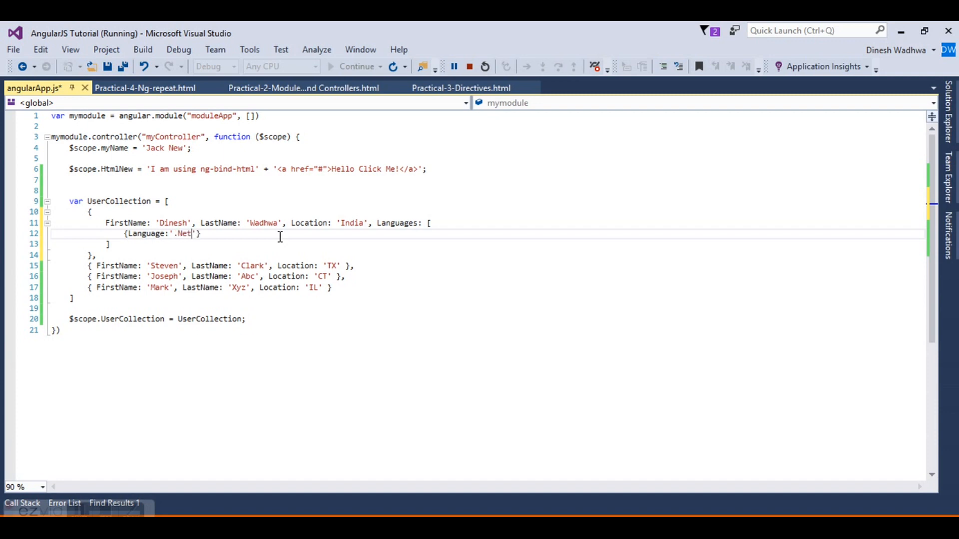
{"action": "type", "text": ","}
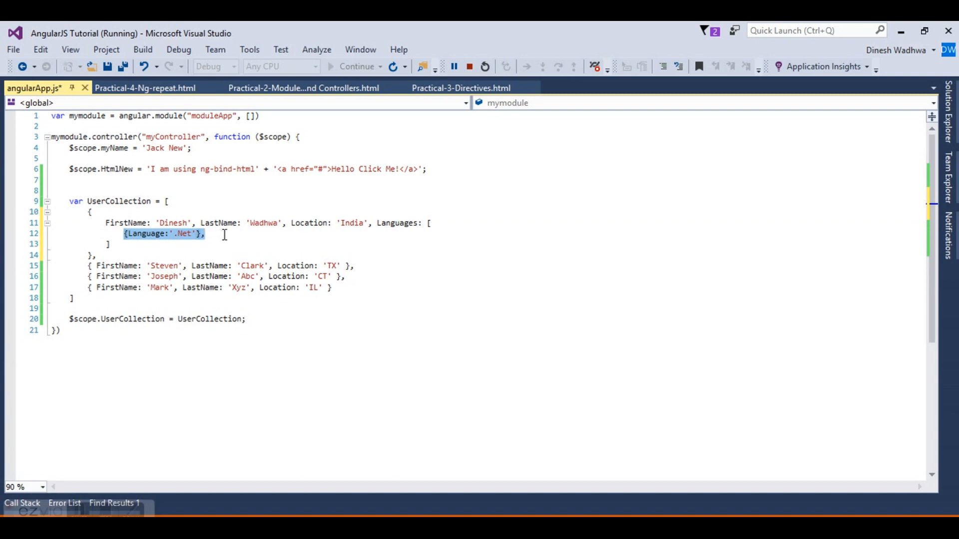
{"action": "type", "text": "{ Language: '.Net' },"}
{"action": "type", "text": "{ Language: '' "}
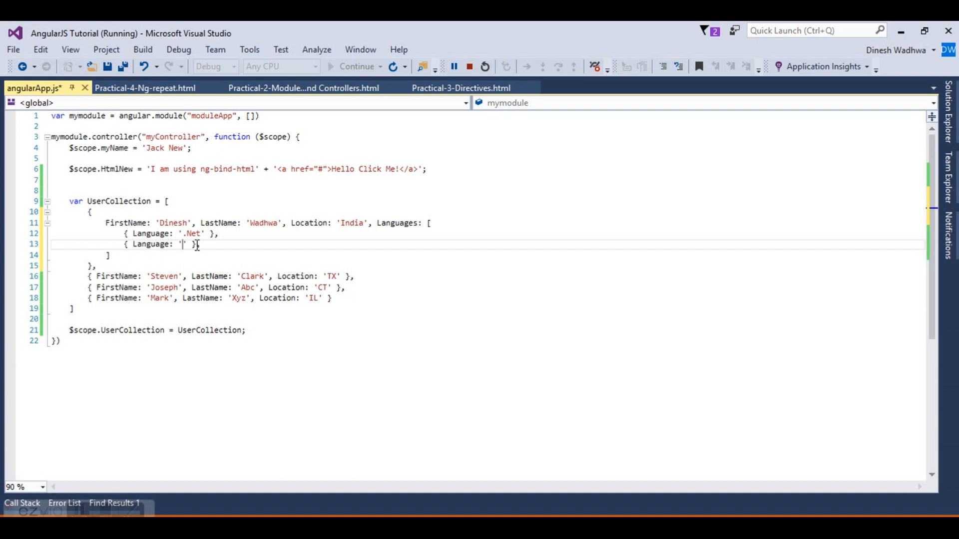
{"action": "type", "text": "c++"}
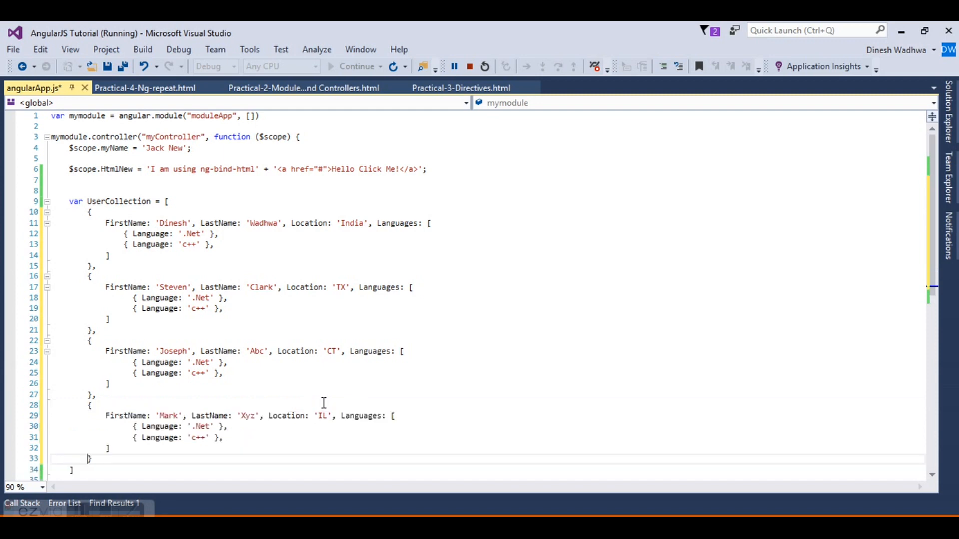
- Scroll down and condense Steven's Languages array onto one line
{"action": "scroll", "scroll_direction": "down", "scroll_amount": 3}
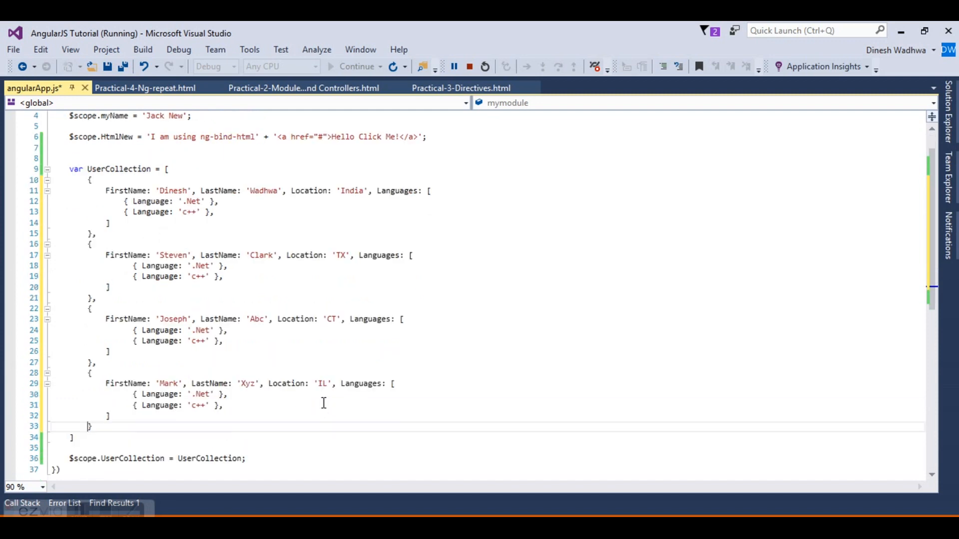
{"action": "mouse_move", "coordinate": [469, 179]}
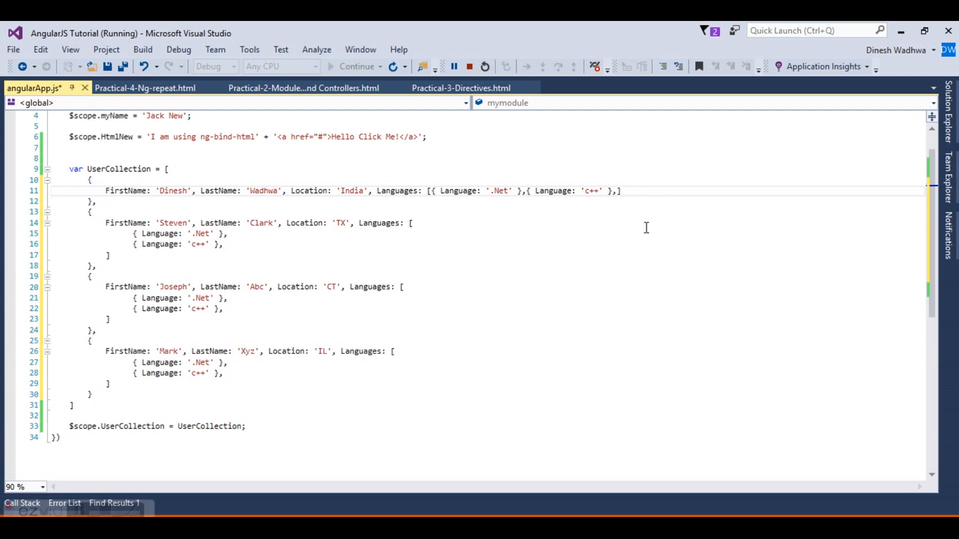
{"action": "left_click", "coordinate": [529, 191]}
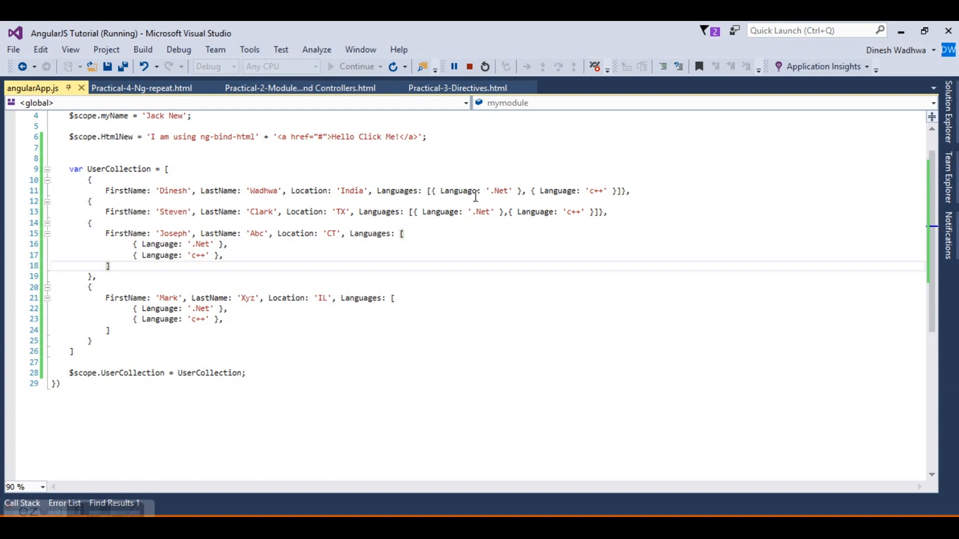
- Add a nested ul with an inner li inside each user's list item
{"action": "double_click", "coordinate": [397, 191]}
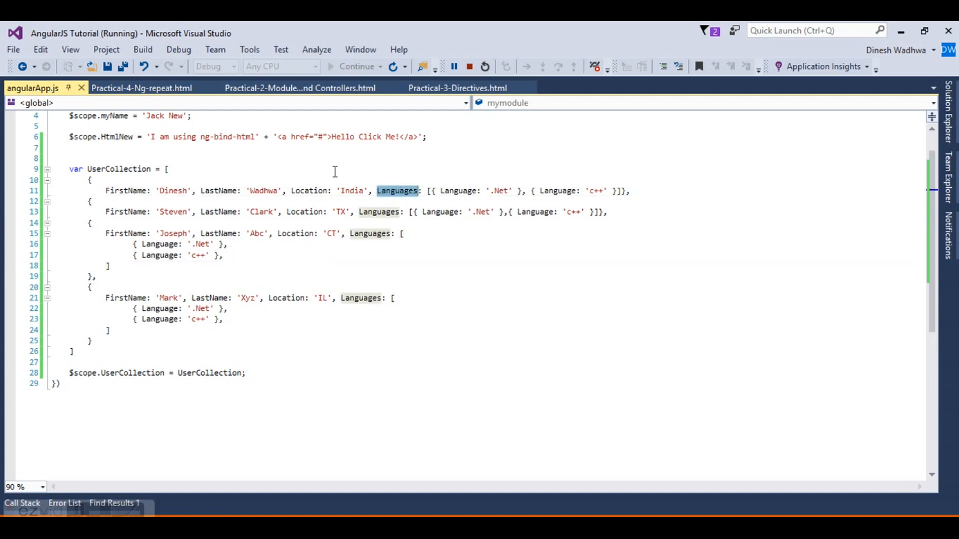
{"action": "left_click", "coordinate": [141, 87]}
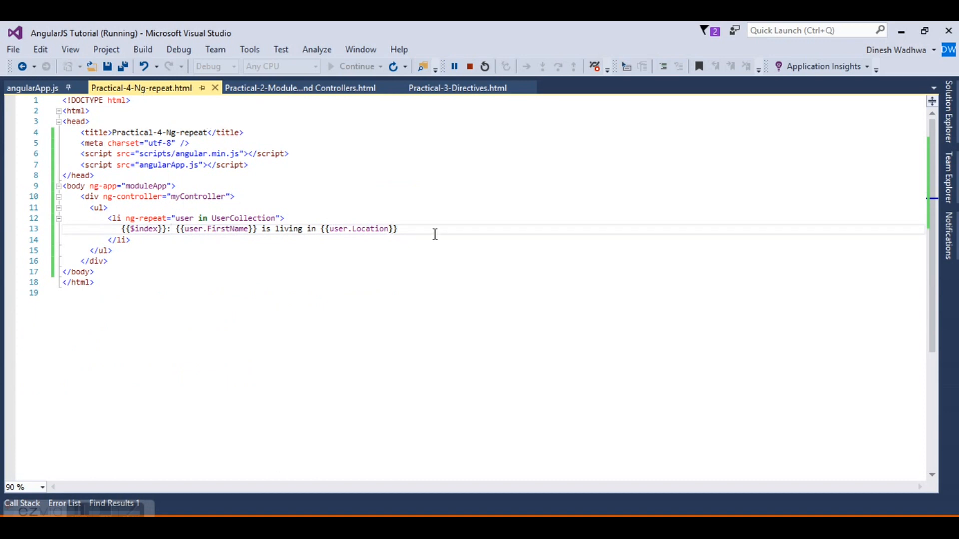
{"action": "type", "text": "<link />"}
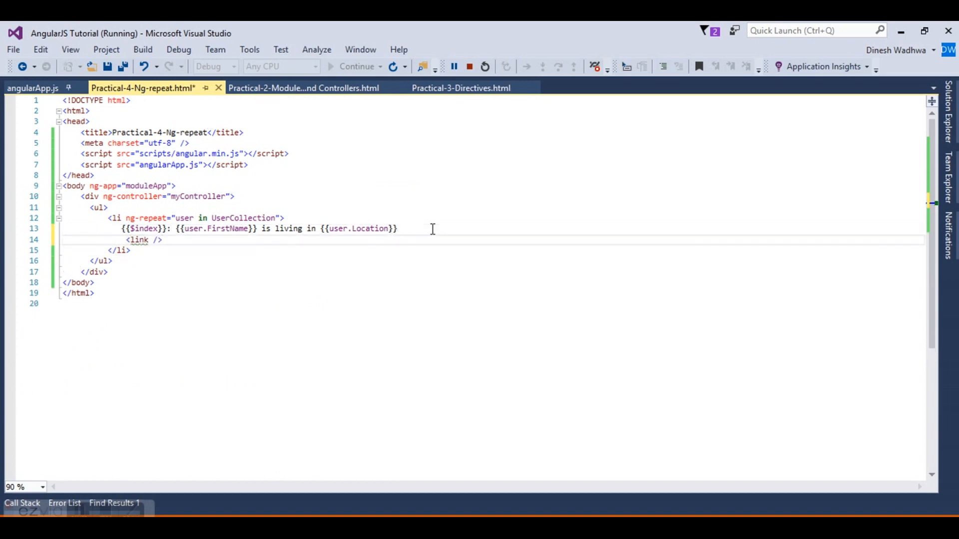
{"action": "type", "text": "<"}
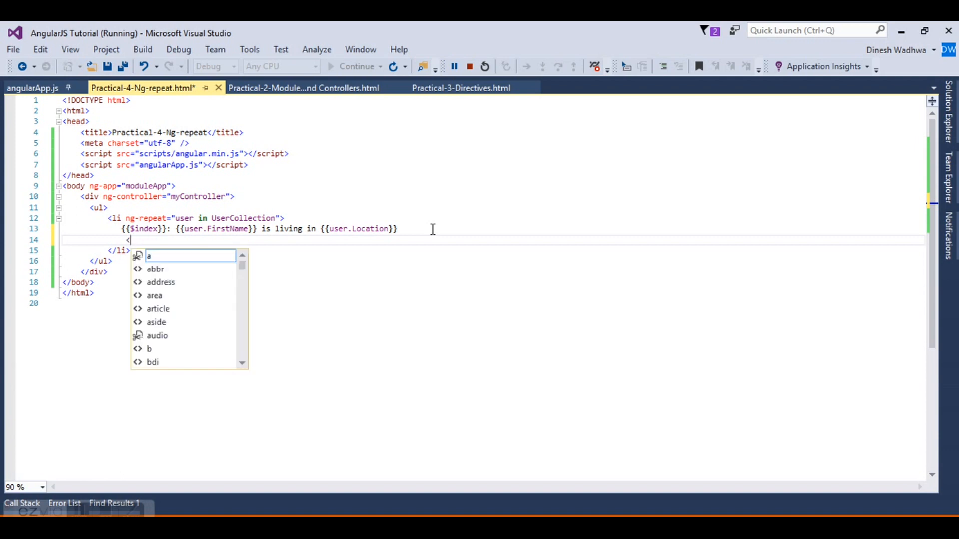
{"action": "type", "text": "ul>"}
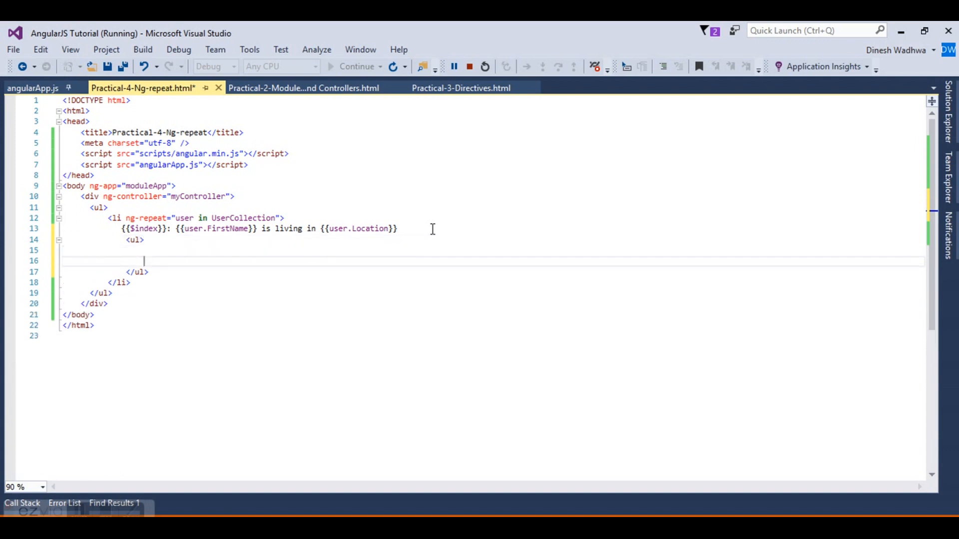
{"action": "type", "text": "<li"}
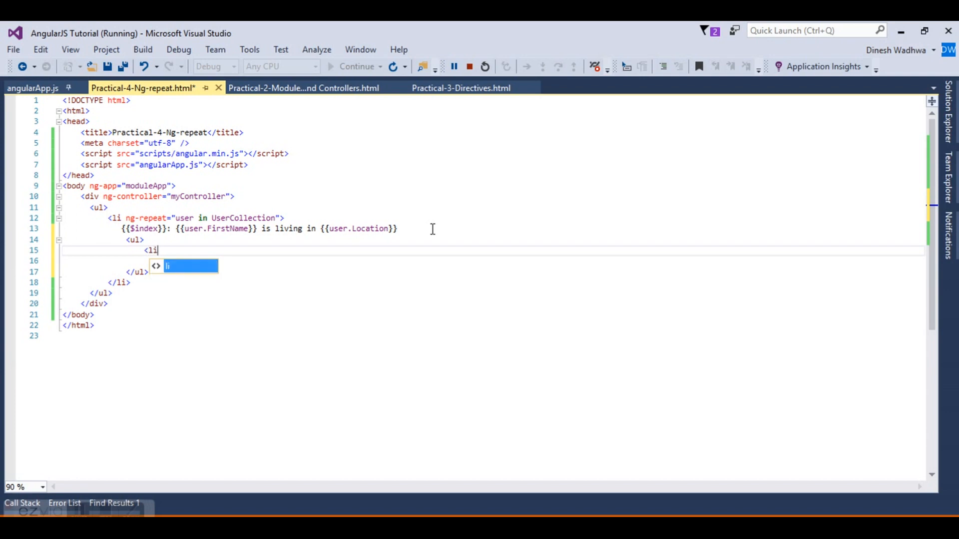
{"action": "key", "text": "Enter"}
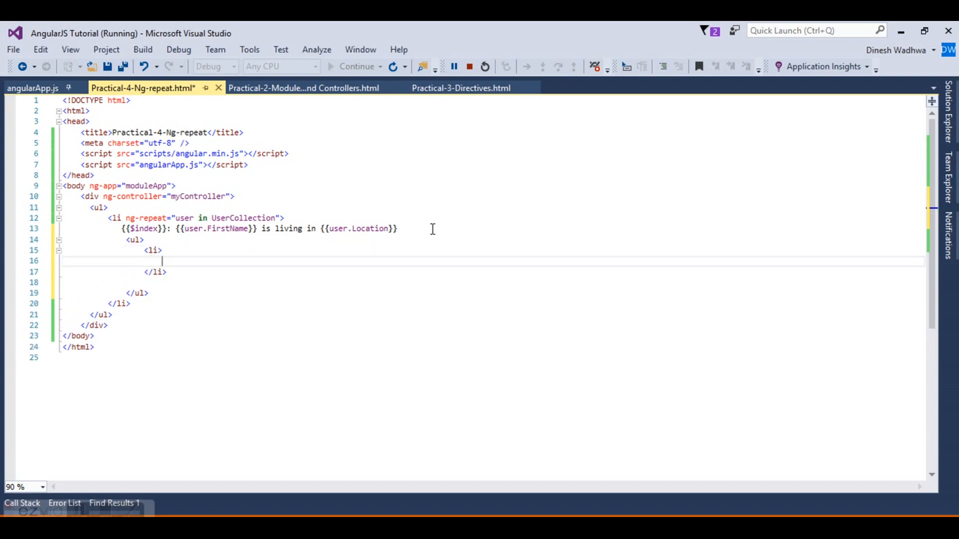
- Give the inner li ng-repeat="language in user.Languages"
{"action": "type", "text": "ng-"}
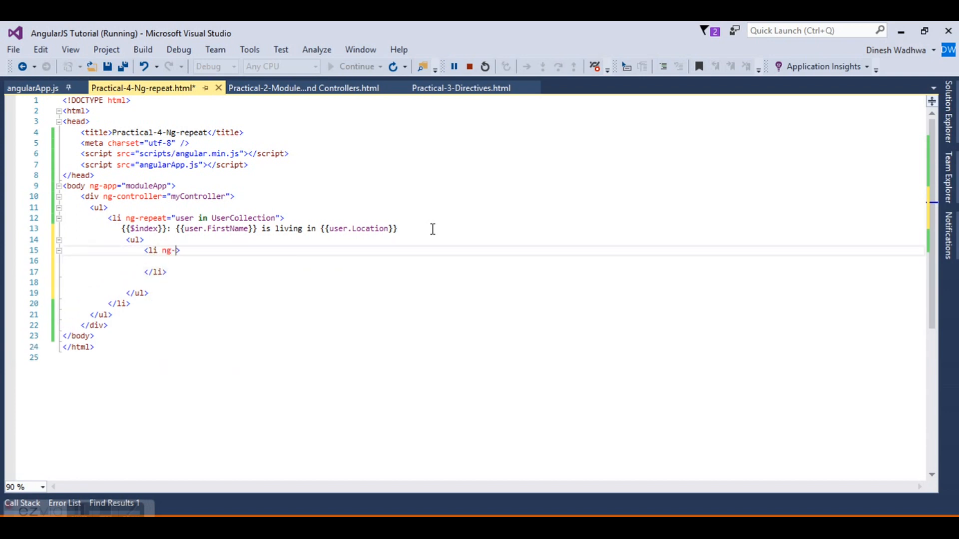
{"action": "type", "text": "repeat=\""}
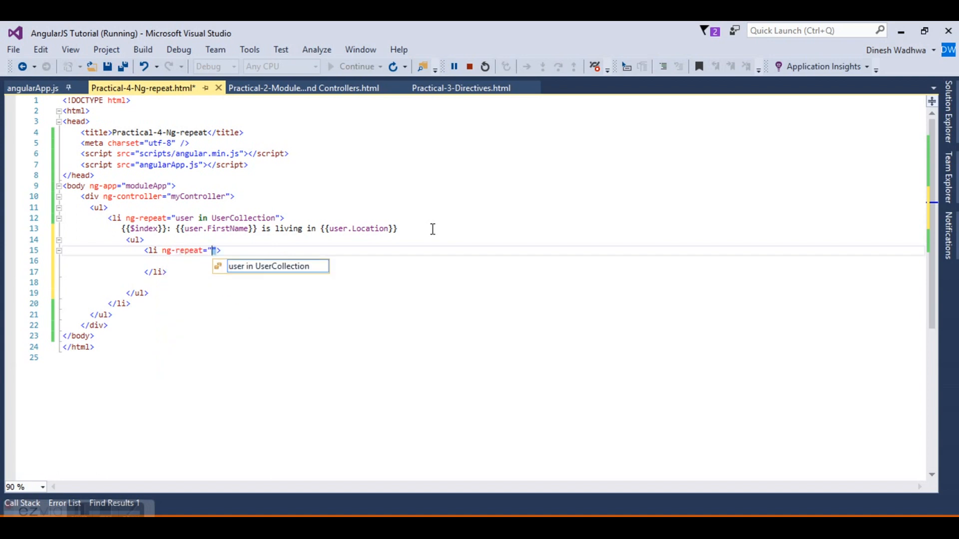
{"action": "type", "text": "lang"}
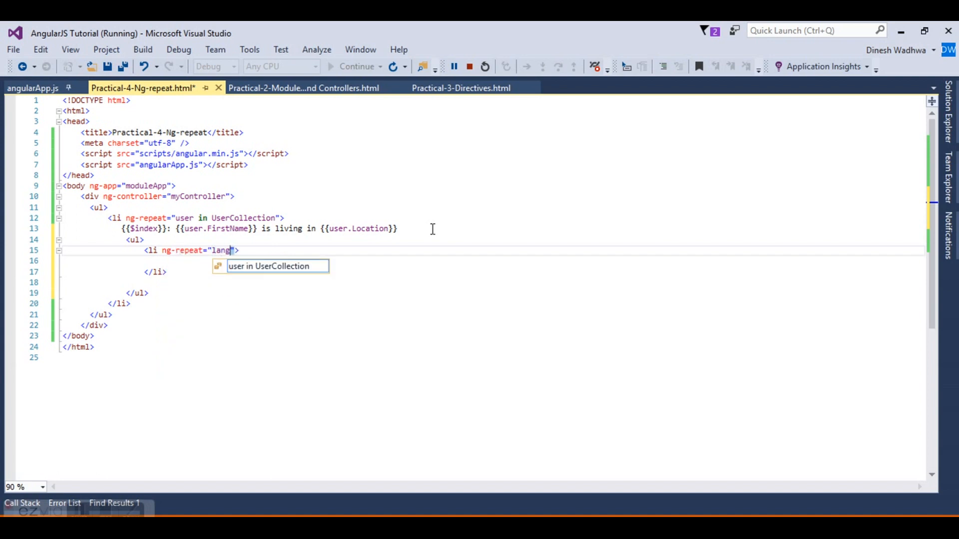
{"action": "type", "text": "uage"}
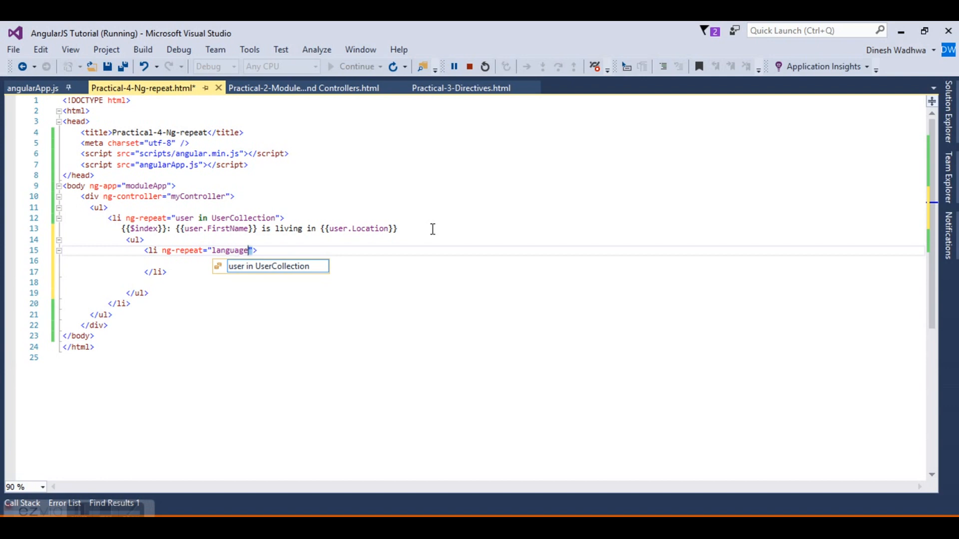
{"action": "type", "text": "in"}
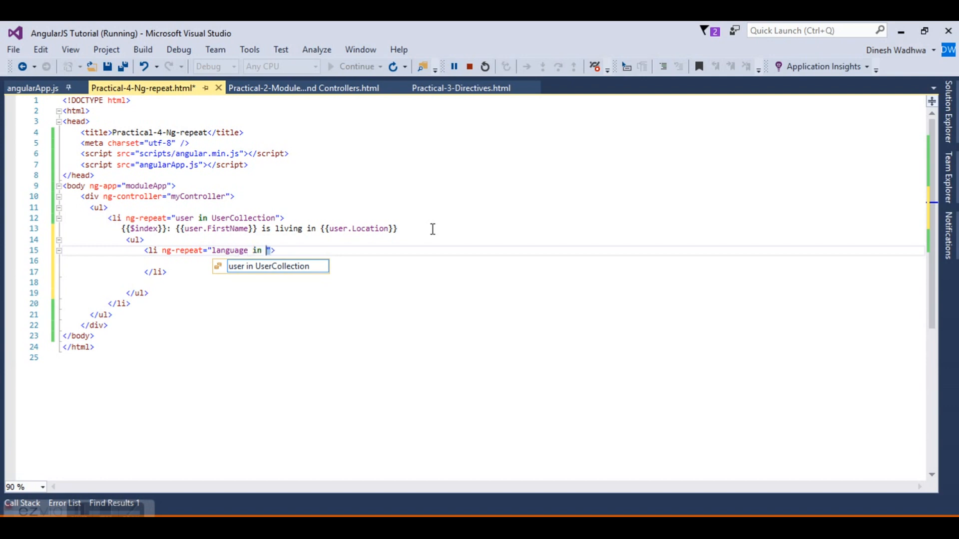
{"action": "type", "text": "Languages"}
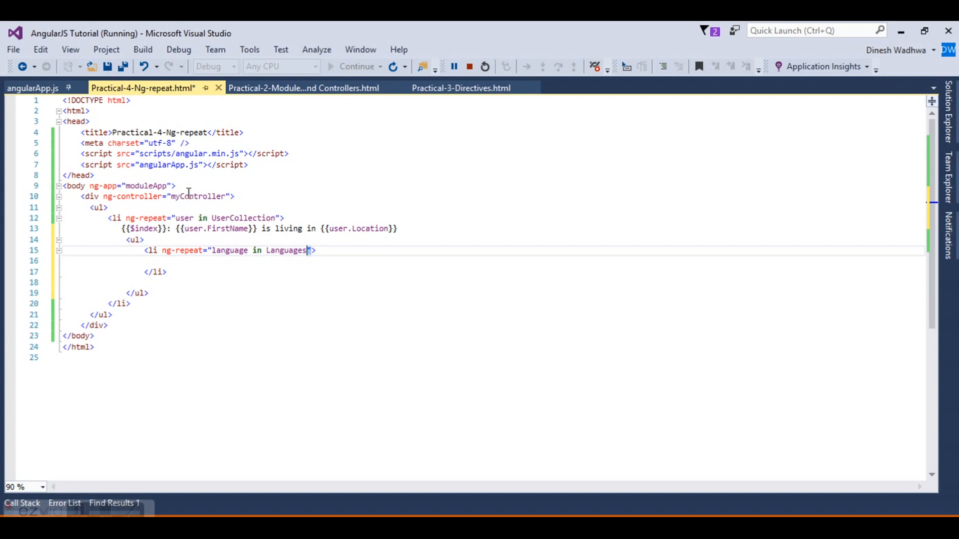
{"action": "double_click", "coordinate": [183, 217]}
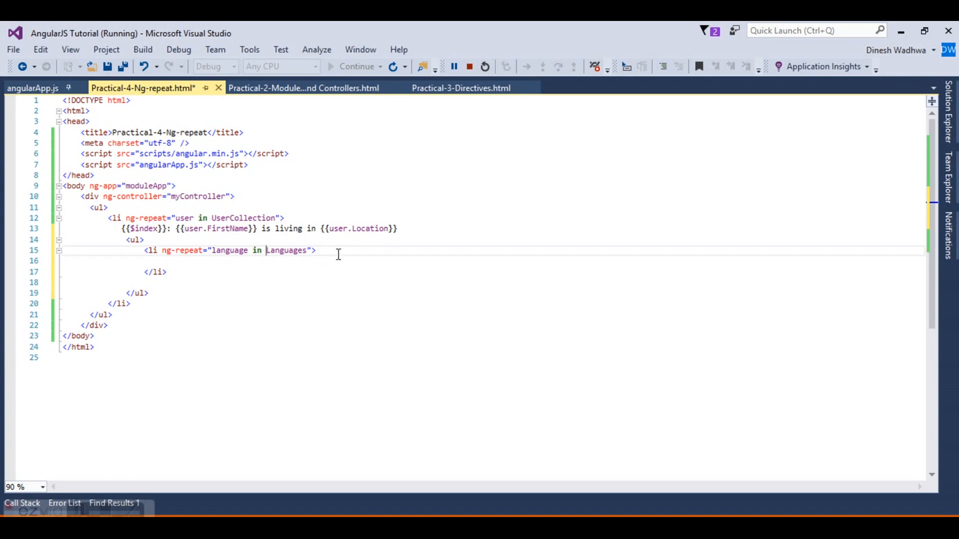
{"action": "type", "text": "user."}
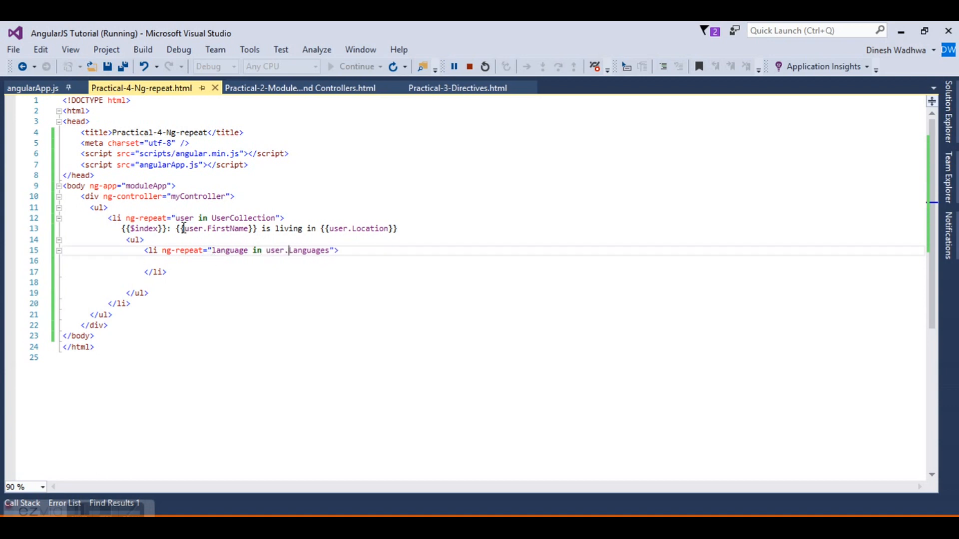
{"action": "double_click", "coordinate": [183, 217]}
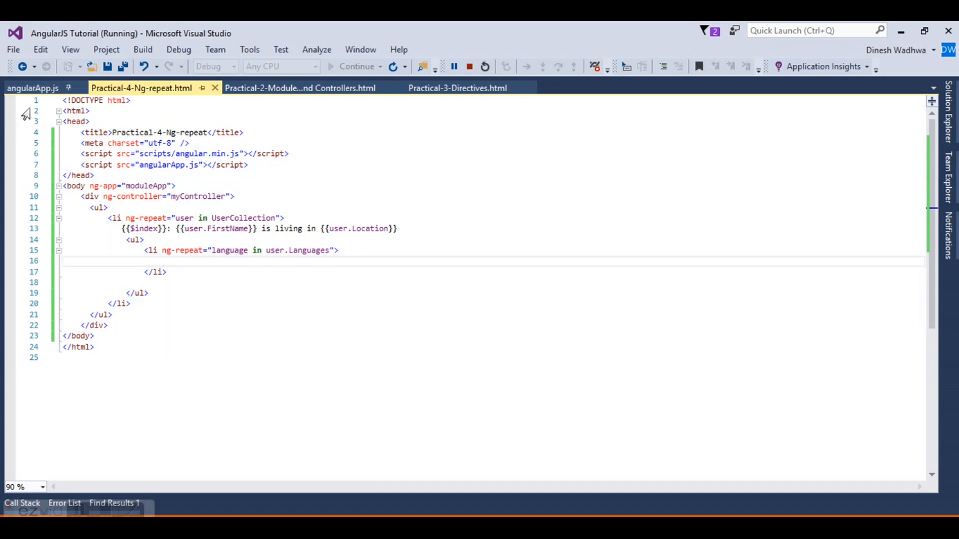
- Type {{language.Language}} inside the nested li, after checking the property name in angularApp.js
{"action": "left_click", "coordinate": [32, 87]}
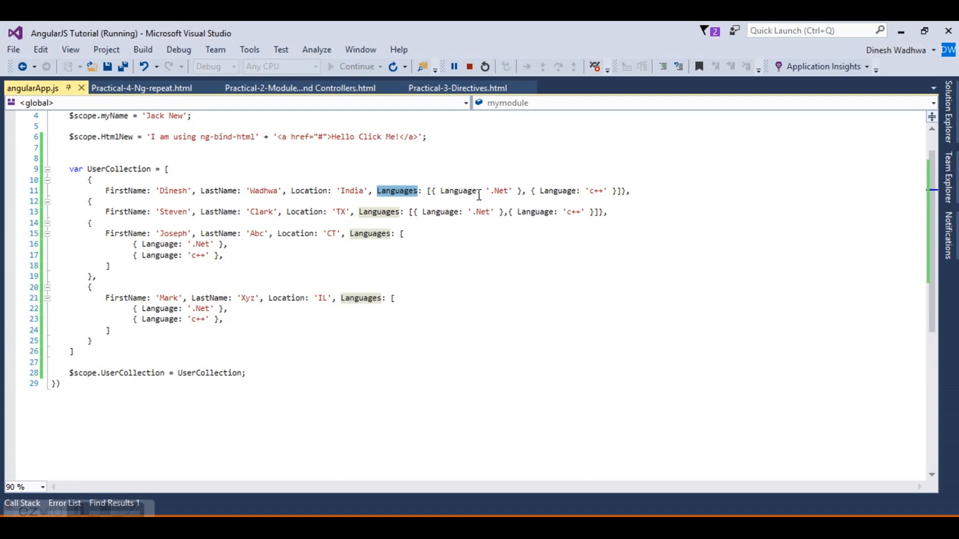
{"action": "left_click", "coordinate": [141, 87]}
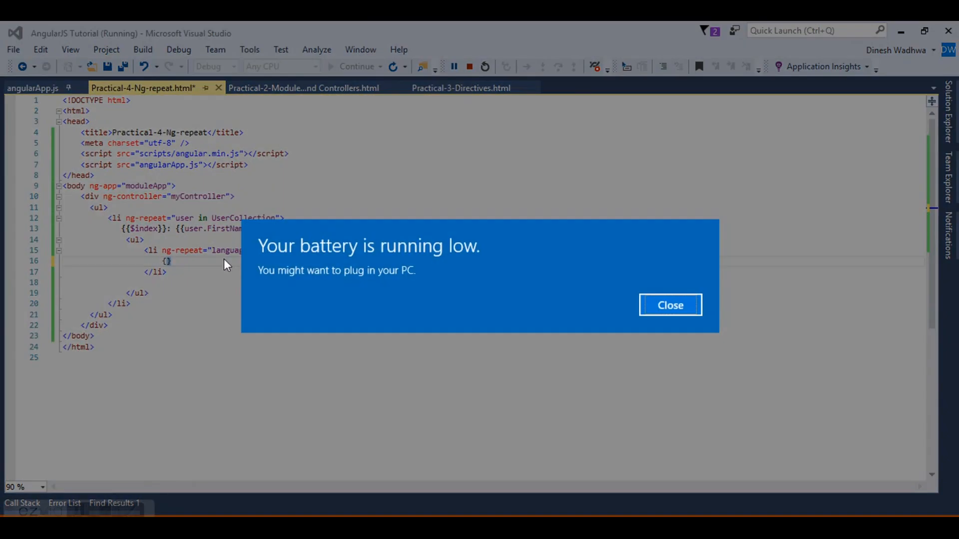
{"action": "mouse_move", "coordinate": [716, 314]}
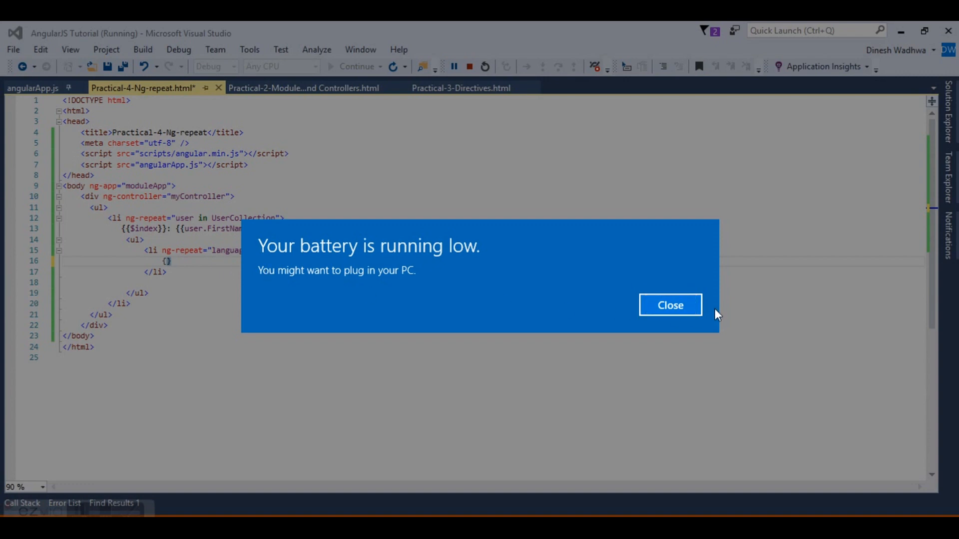
{"action": "left_click", "coordinate": [669, 305]}
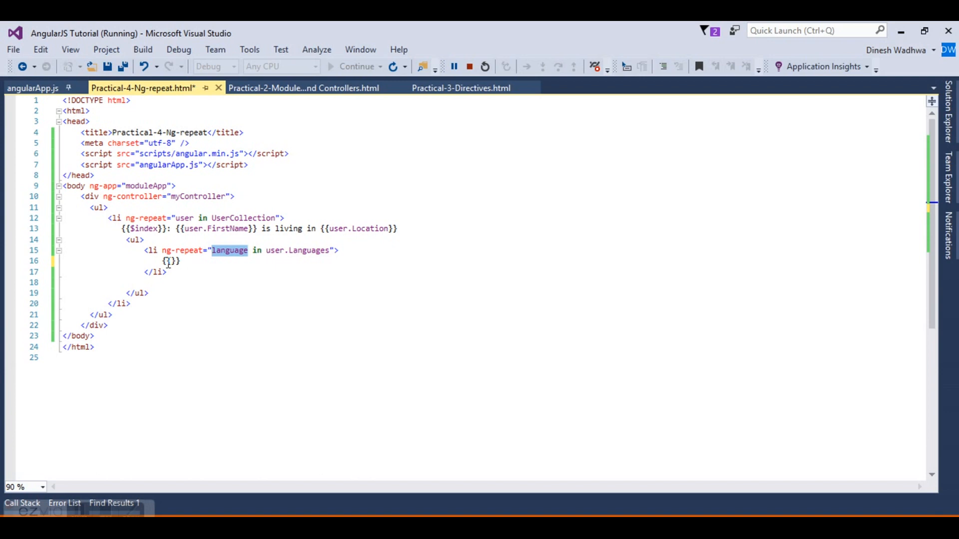
{"action": "type", "text": "language."}
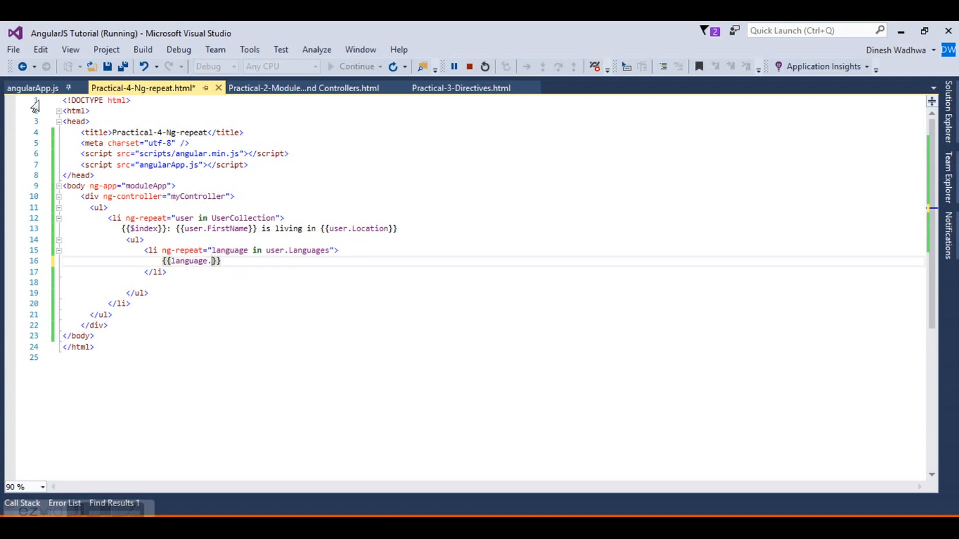
{"action": "left_click", "coordinate": [32, 87]}
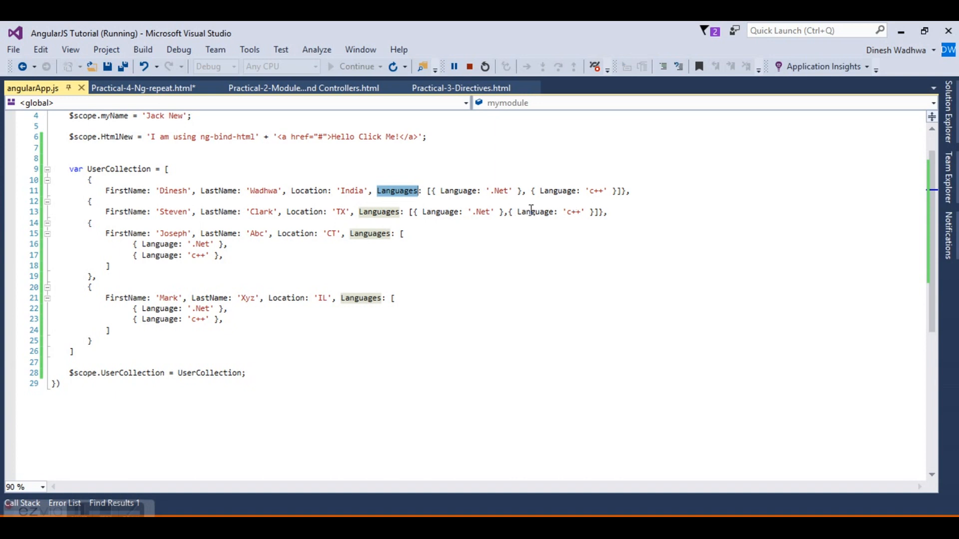
{"action": "left_click", "coordinate": [143, 87]}
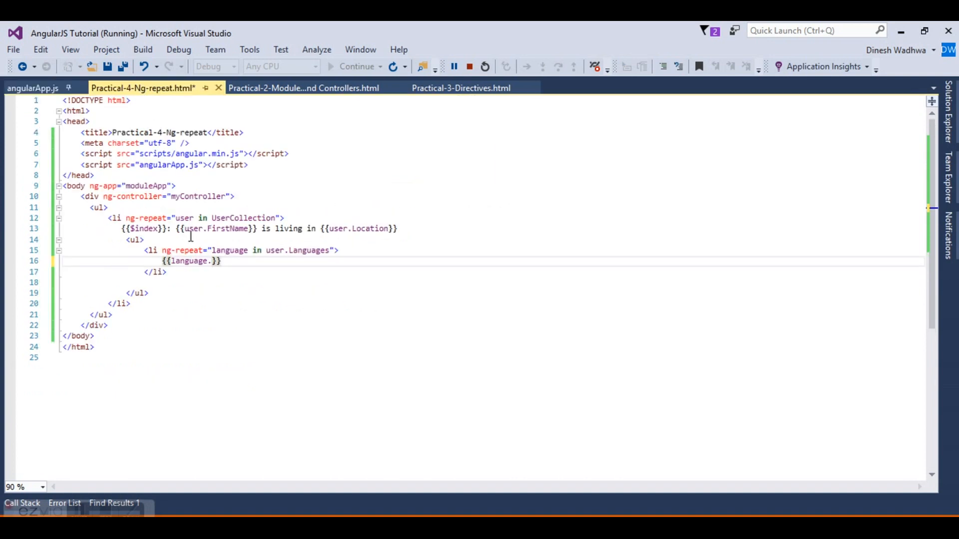
{"action": "type", "text": "Language"}
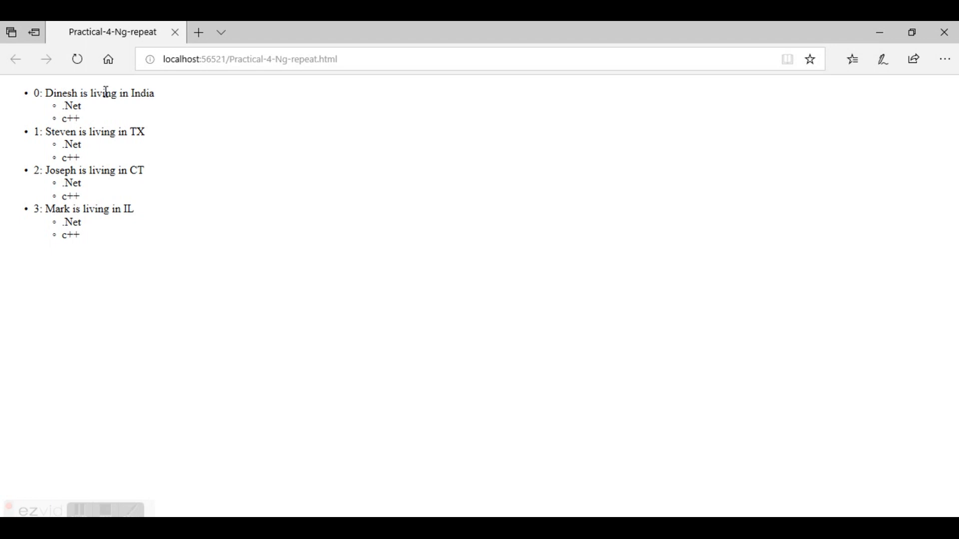
{"action": "mouse_move", "coordinate": [172, 404]}
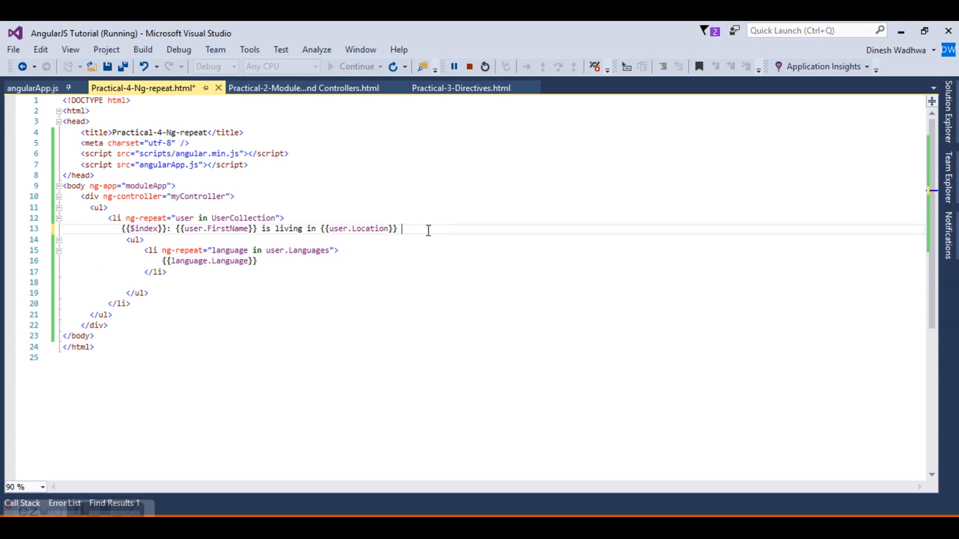
- Append 'and working in following languages' after {{user.Location}} on line 13
{"action": "type", "text": "and workin"}
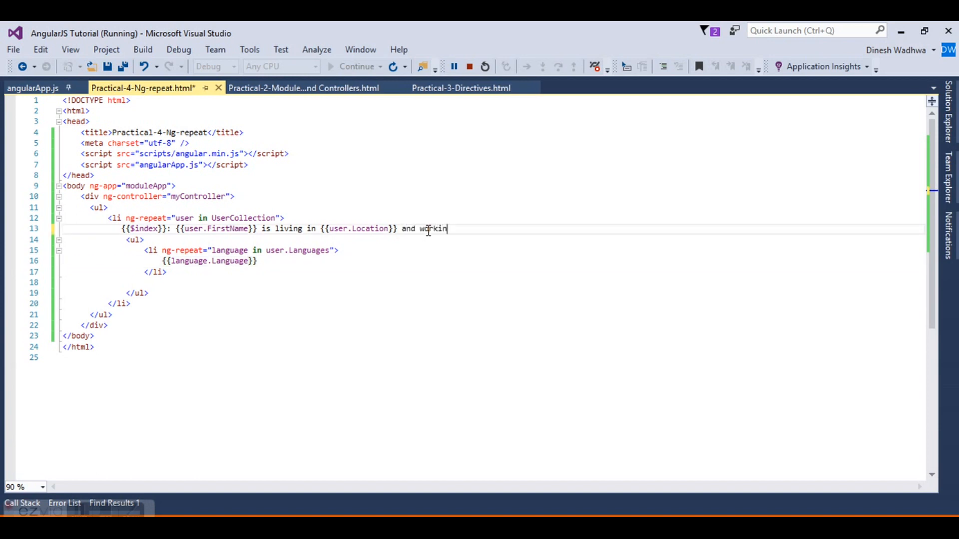
{"action": "type", "text": "g in foll"}
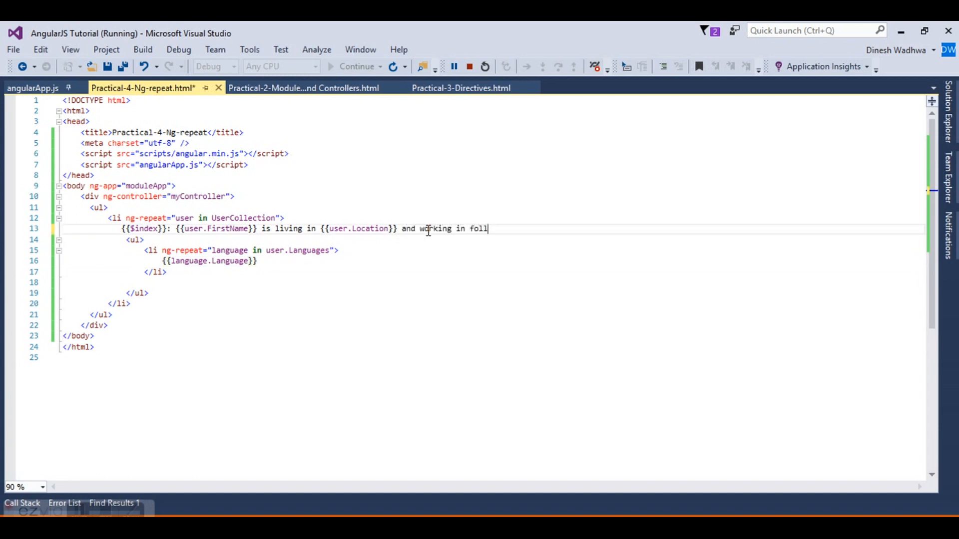
{"action": "type", "text": "owing lab"}
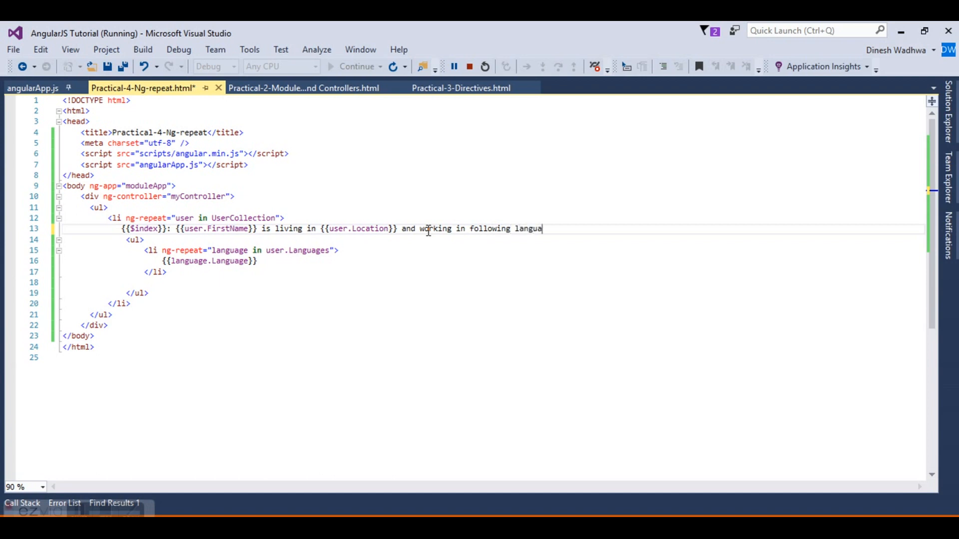
{"action": "type", "text": "ges"}
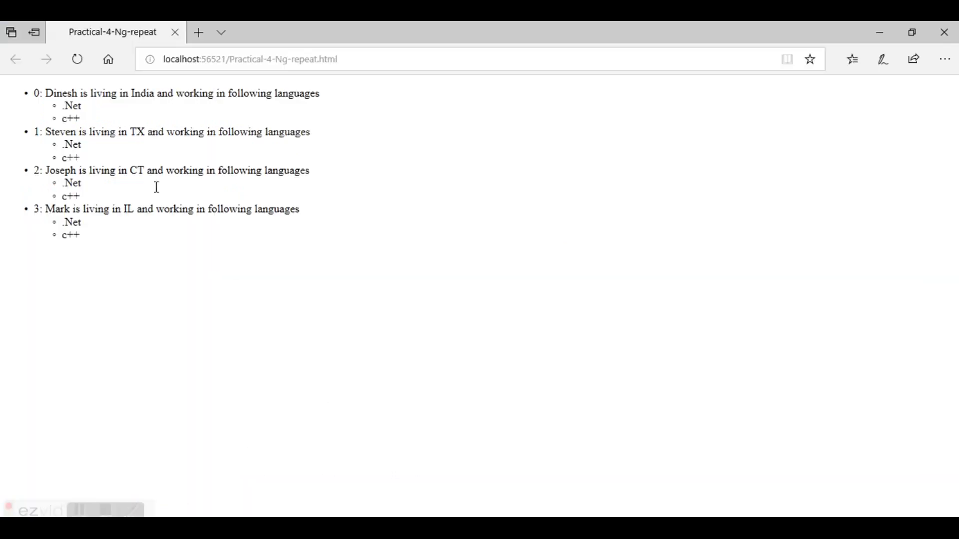
{"action": "mouse_move", "coordinate": [298, 98]}
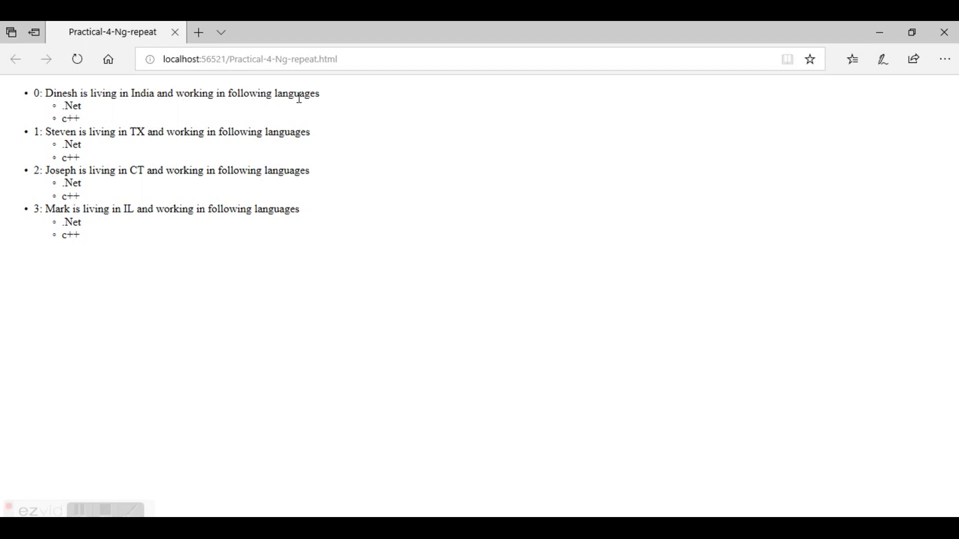
{"action": "mouse_move", "coordinate": [165, 219]}
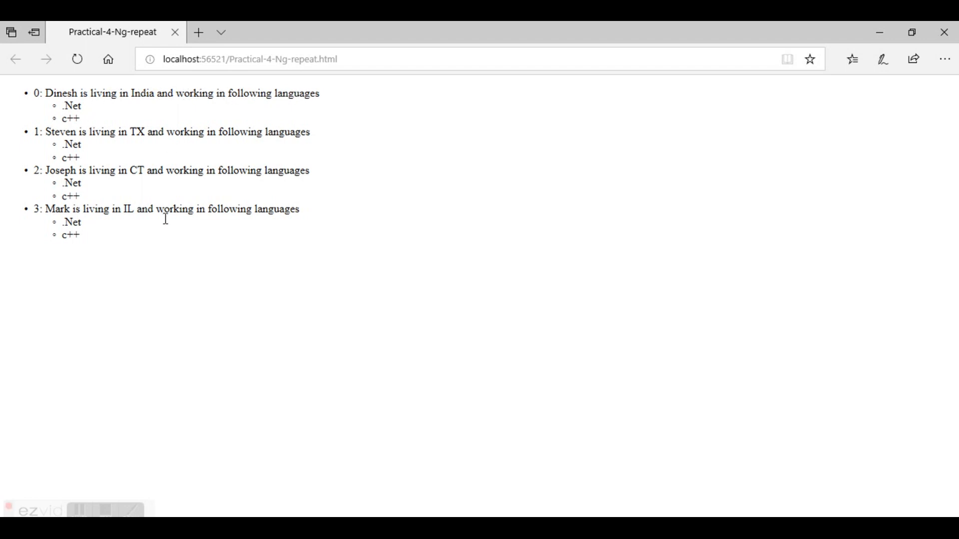
- Select the user lines to confirm each ends with 'and working in following languages'
{"action": "left_click_drag", "start_coordinate": [33, 93], "coordinate": [108, 209]}
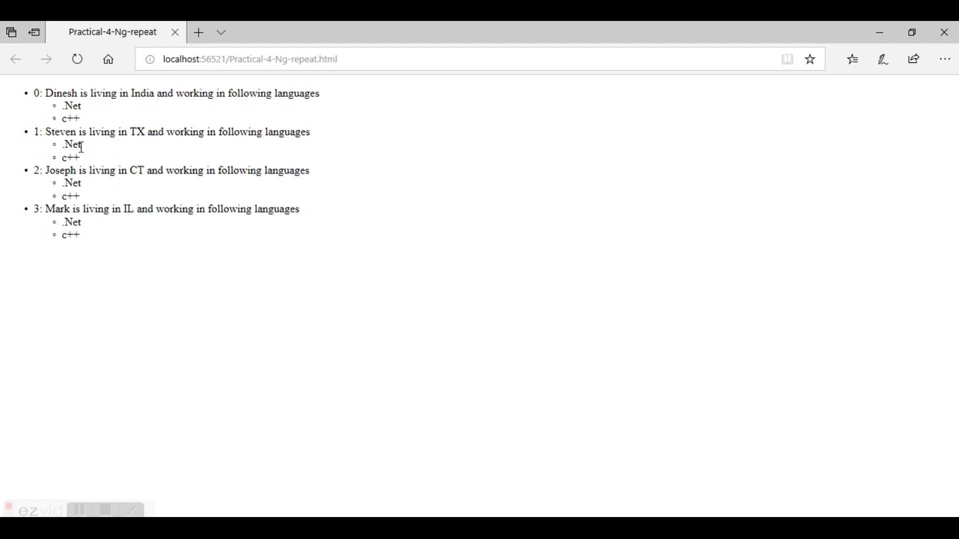
{"action": "mouse_move", "coordinate": [76, 260]}
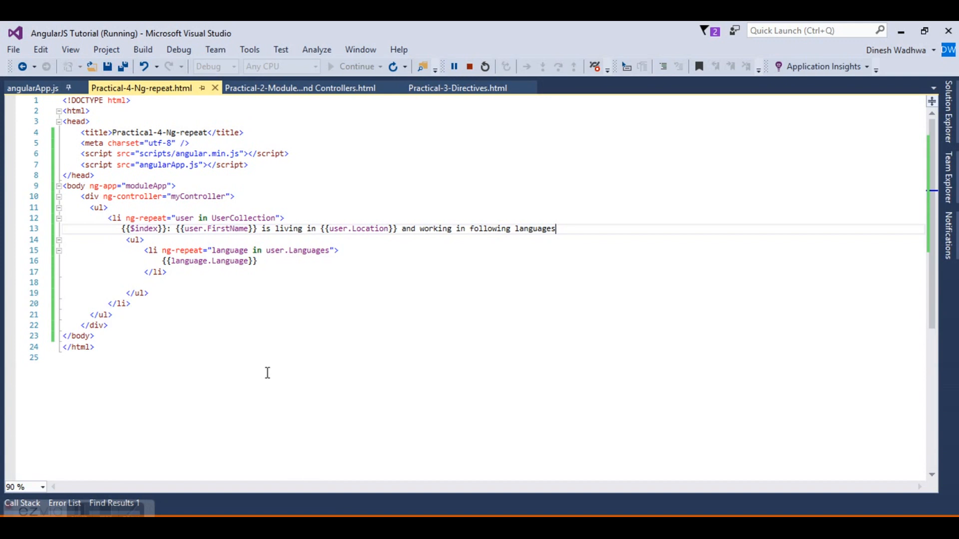
- Insert {{$index}} before {{language.Language}} in the inner language list item
{"action": "type", "text": "{{}}"}
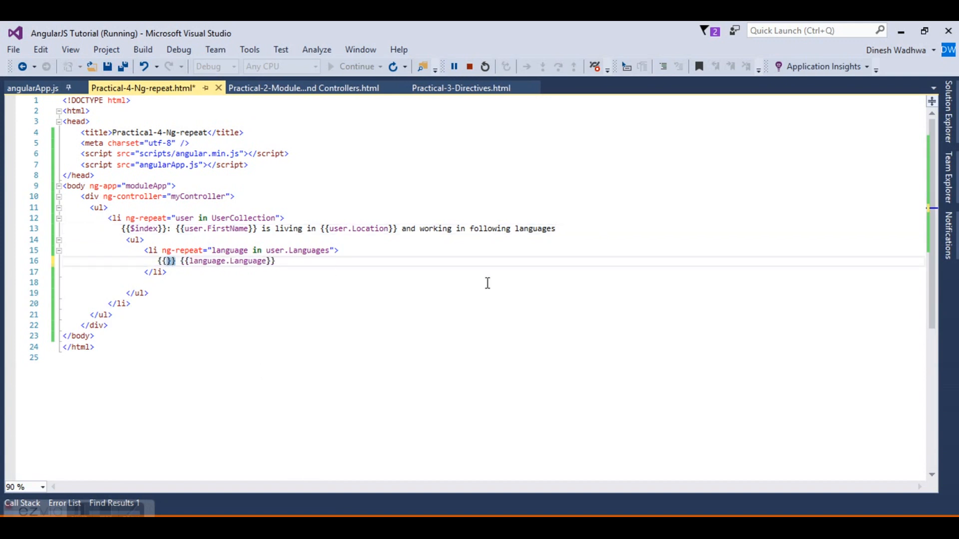
{"action": "type", "text": "$ind"}
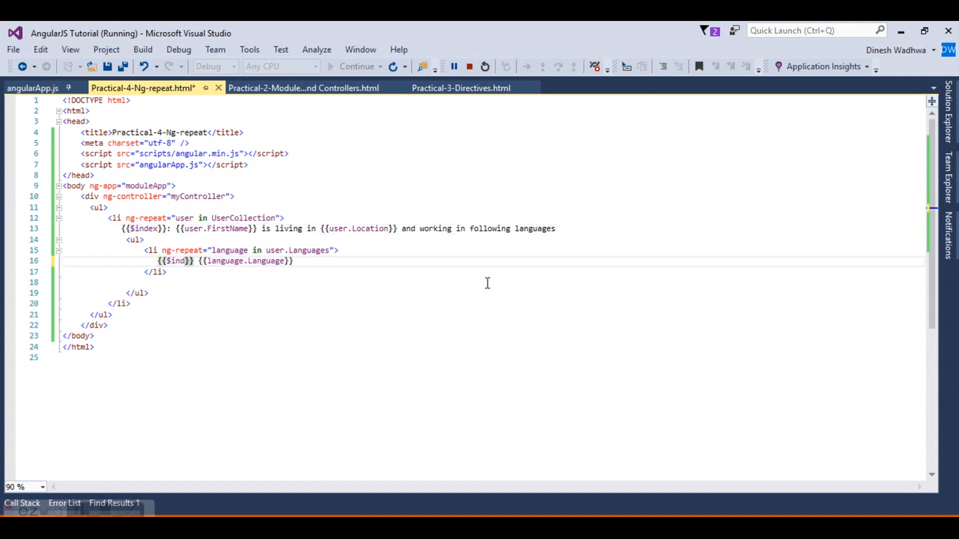
{"action": "type", "text": "ex"}
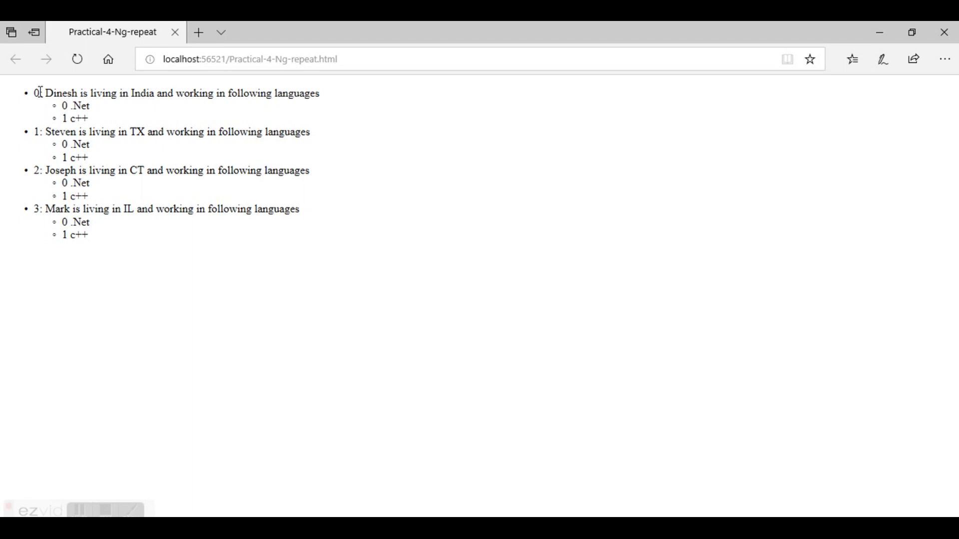
- Highlight the first user's line to check the languages are numbered 0 .Net and 1 c++
{"action": "left_click_drag", "start_coordinate": [32, 93], "coordinate": [319, 92]}
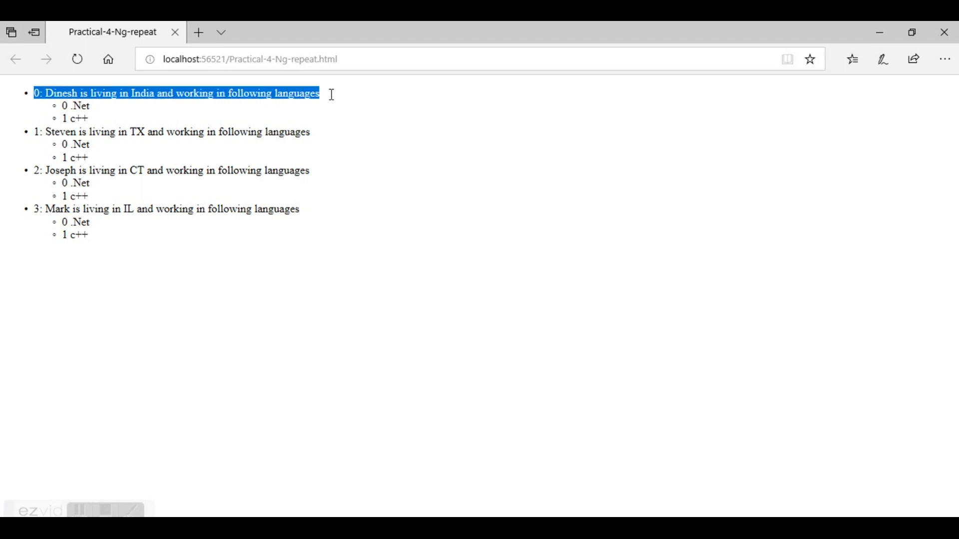
{"action": "mouse_move", "coordinate": [63, 106]}
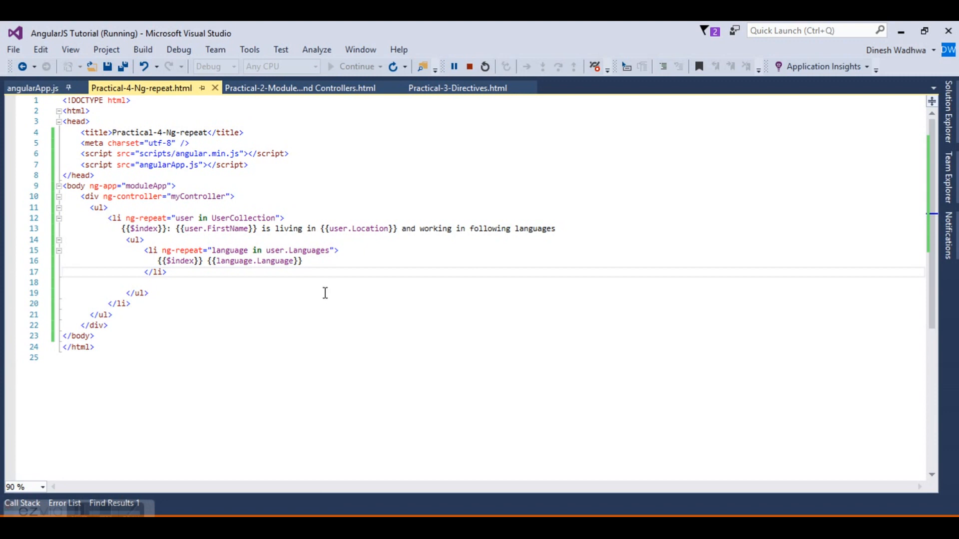
{"action": "left_click", "coordinate": [33, 87]}
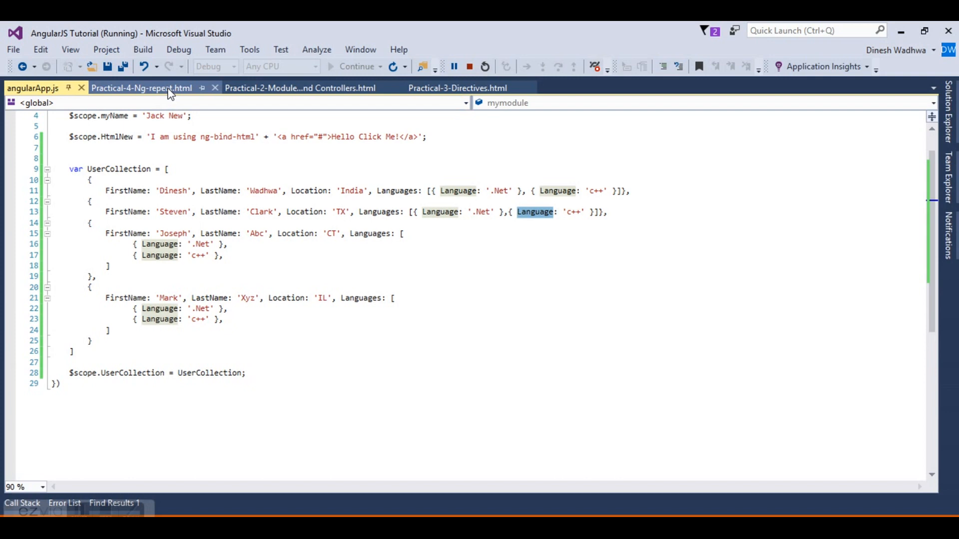
{"action": "left_click", "coordinate": [141, 88]}
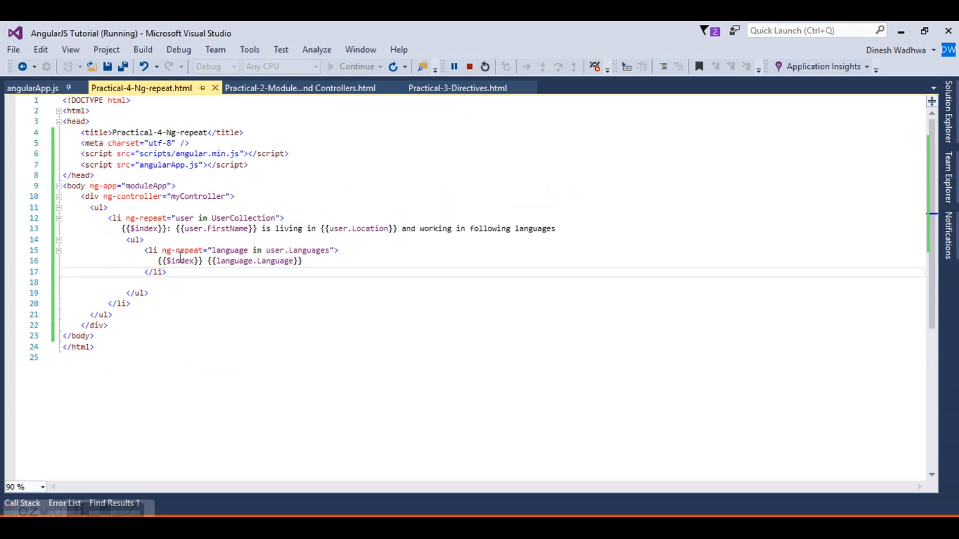